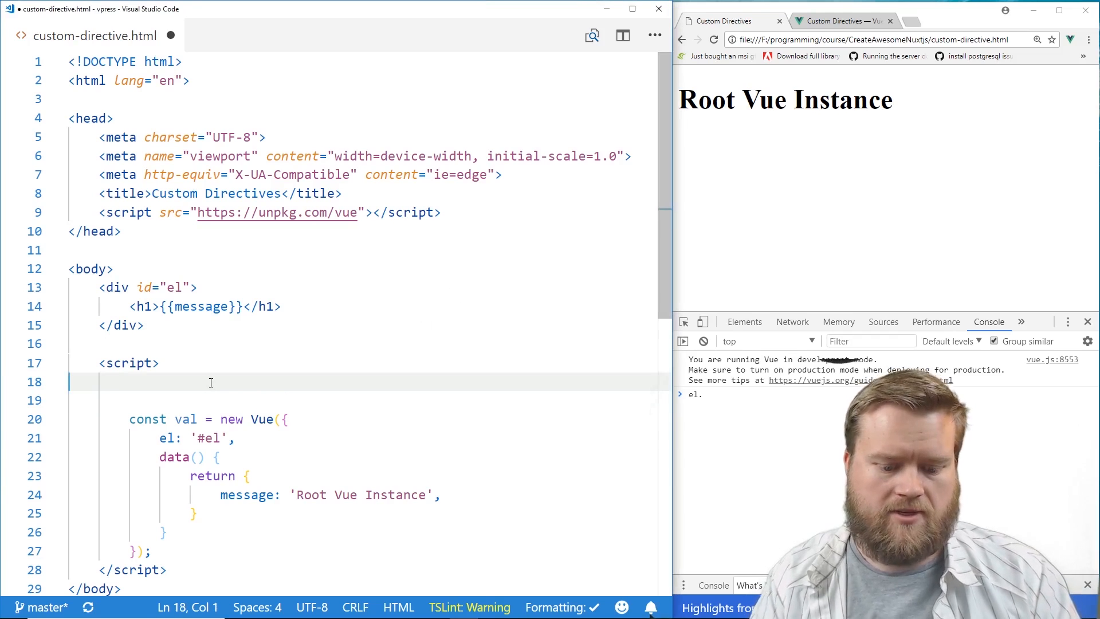
# Add a Vue.directive('colorful', { }) registration with an empty definition above the Vue instance.
pyautogui.write('v')
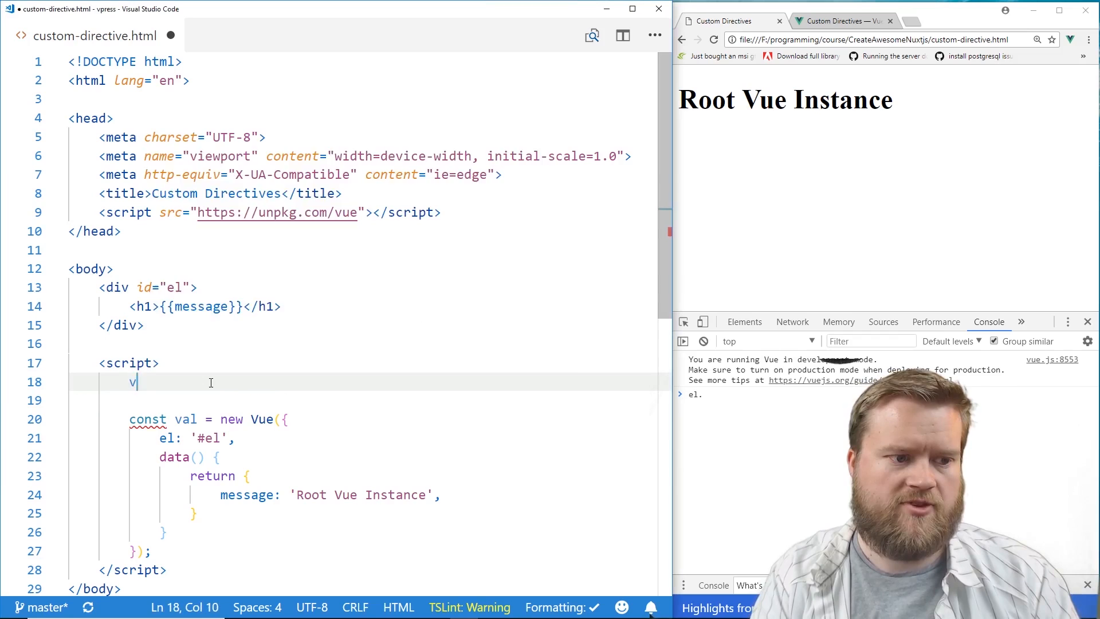
pyautogui.write('ue.direc')
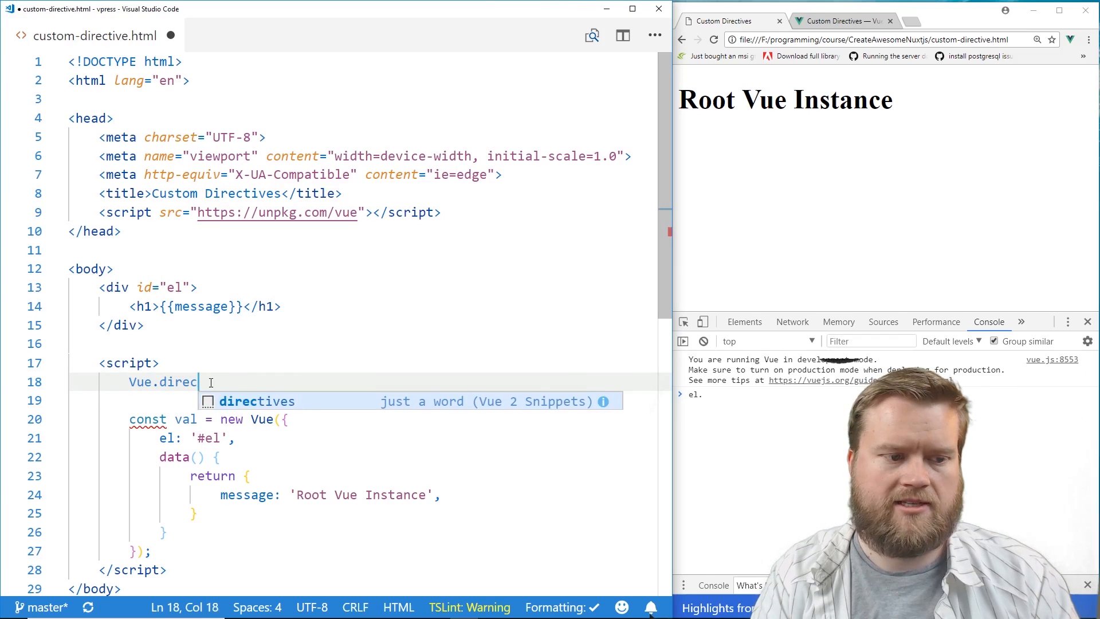
pyautogui.write('tive')
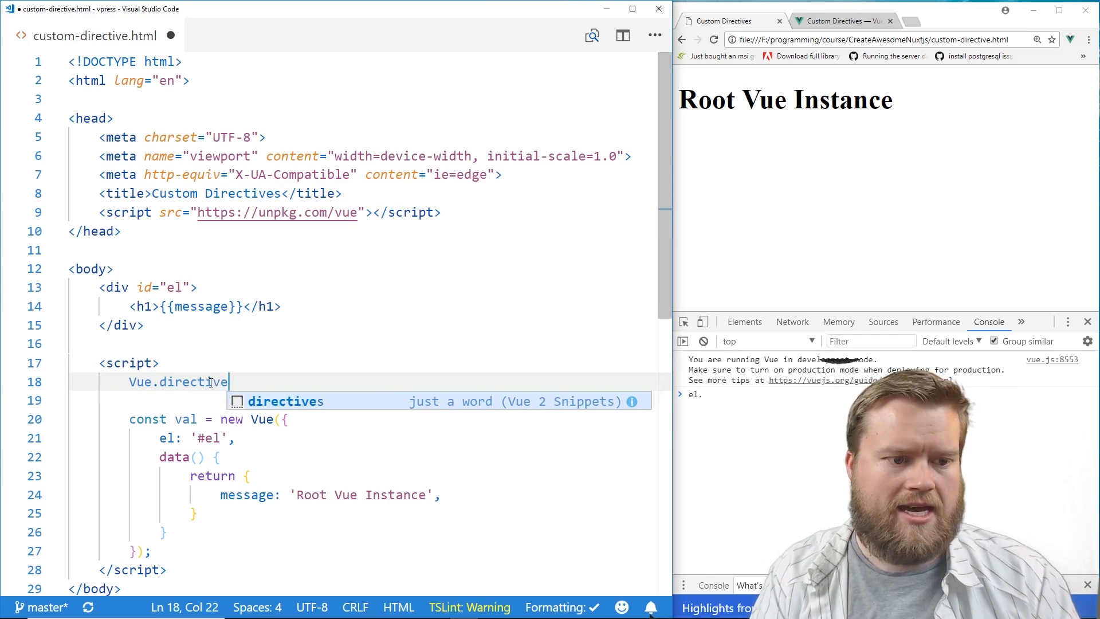
pyautogui.write("('colorfu")
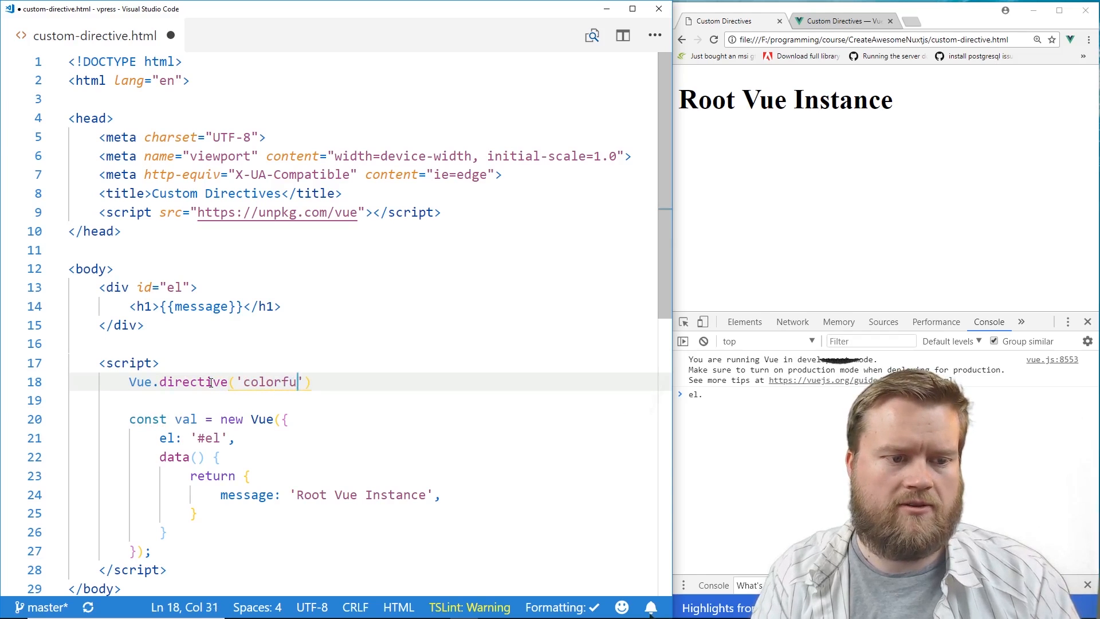
pyautogui.write("', {")
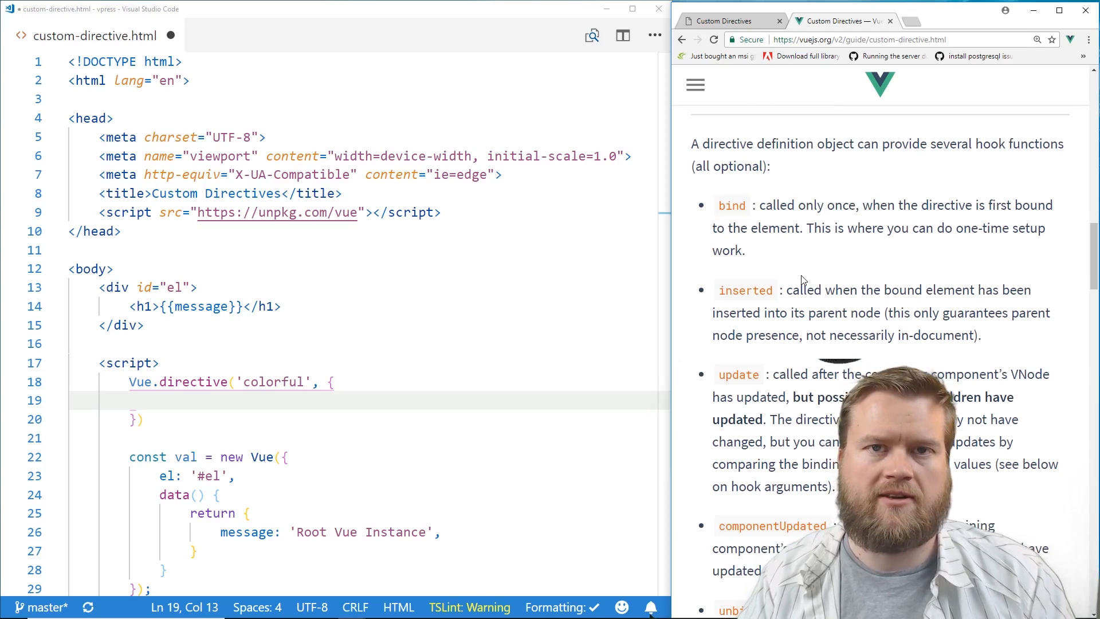
# Highlight the bind and inserted hook descriptions in the Vue custom directive guide.
pyautogui.moveTo(719, 284); pyautogui.dragTo(882, 284)
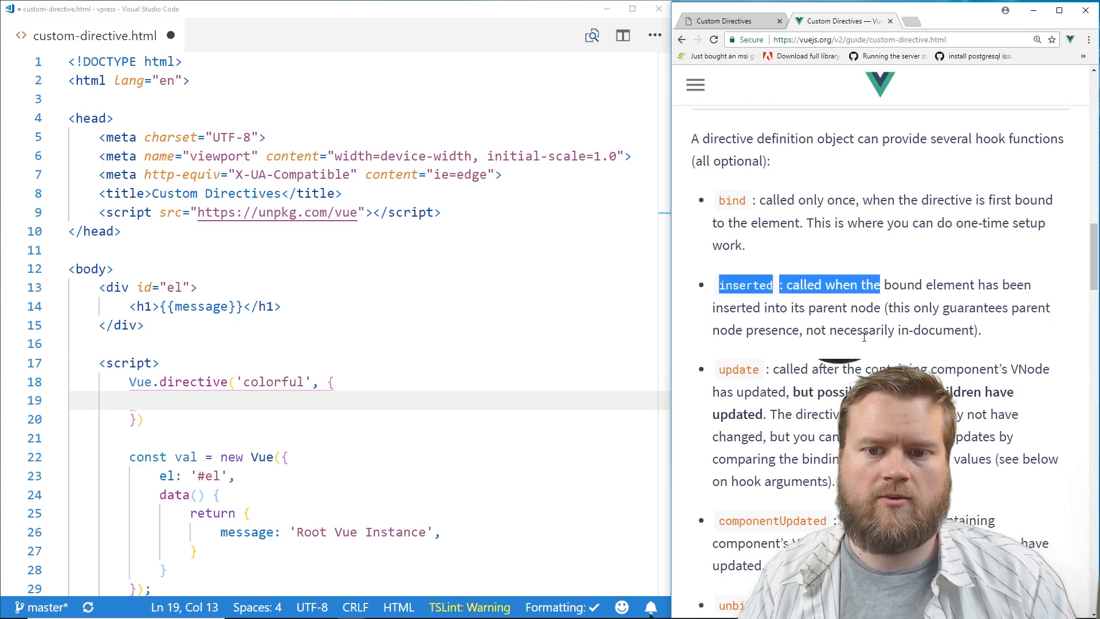
pyautogui.scroll(-3)
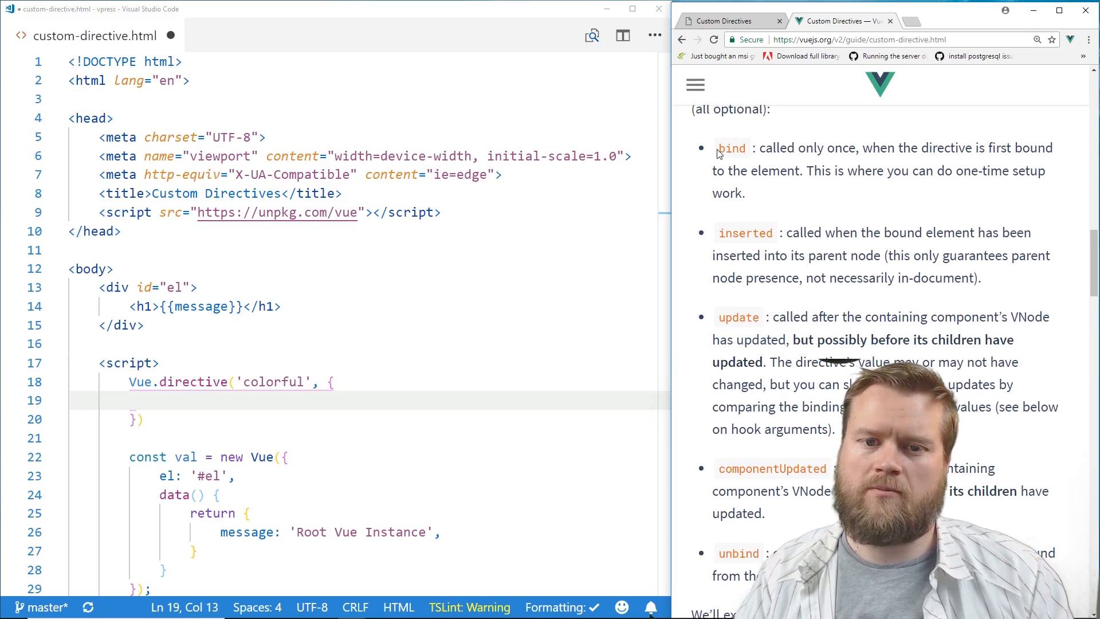
pyautogui.moveTo(717, 147); pyautogui.dragTo(983, 277)
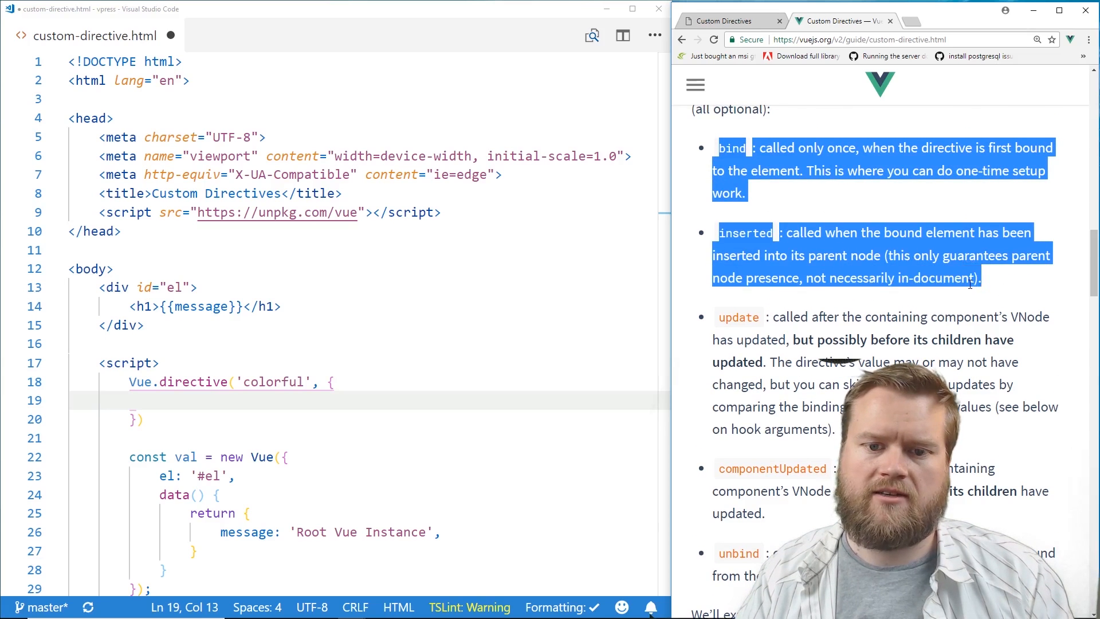
pyautogui.click(825, 391)
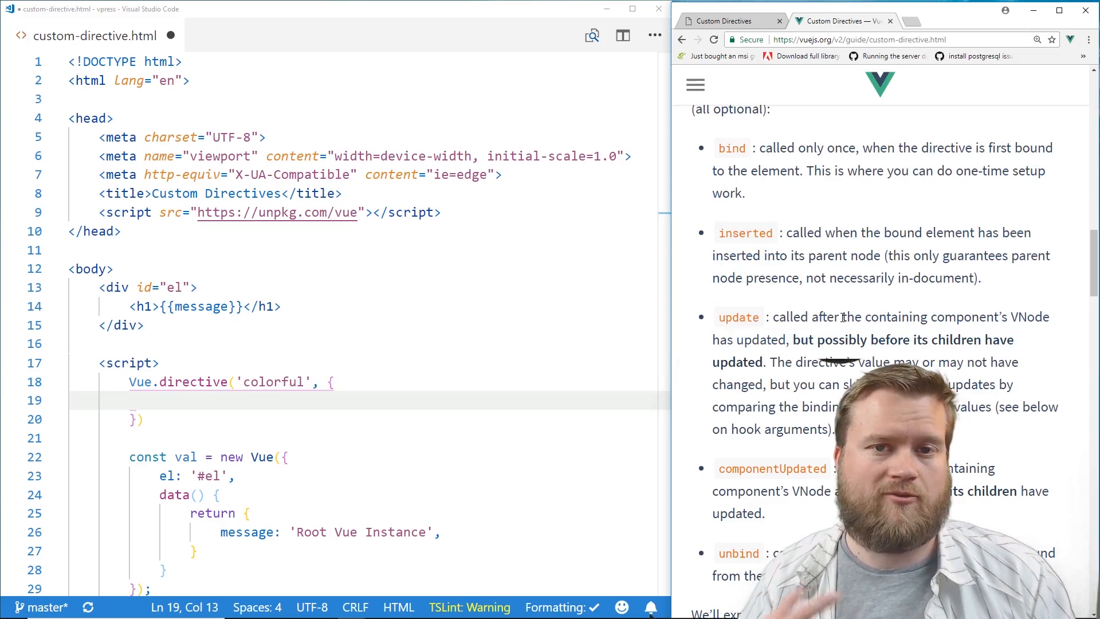
pyautogui.moveTo(789, 105)
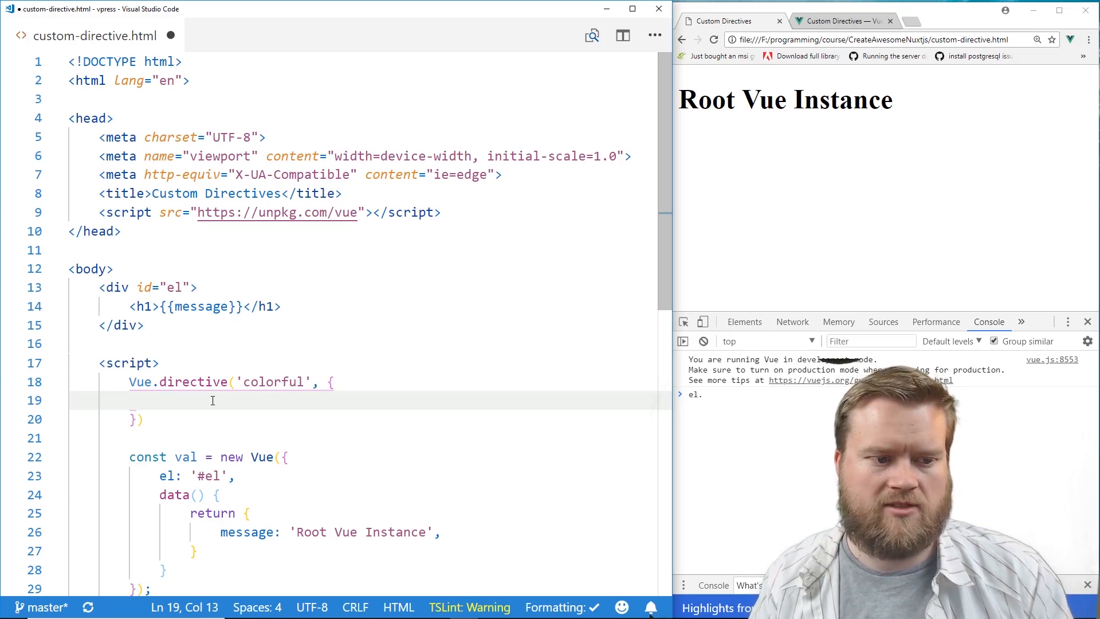
# Add an empty inserted(el, binding) hook to the colorful directive's definition object.
pyautogui.write('inser')
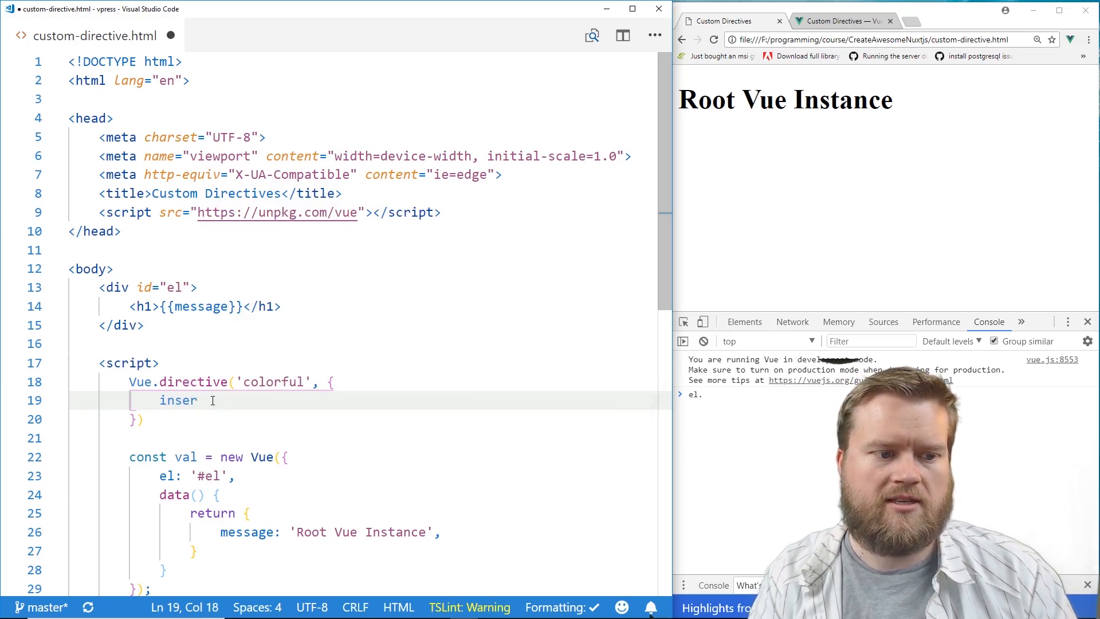
pyautogui.write('ted')
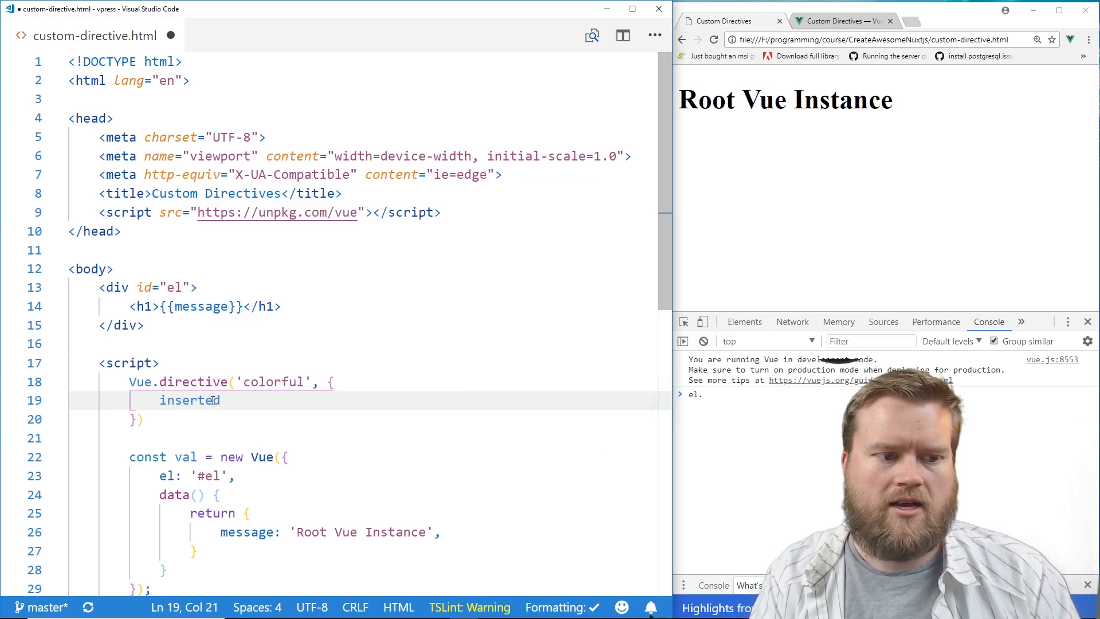
pyautogui.write('() {')
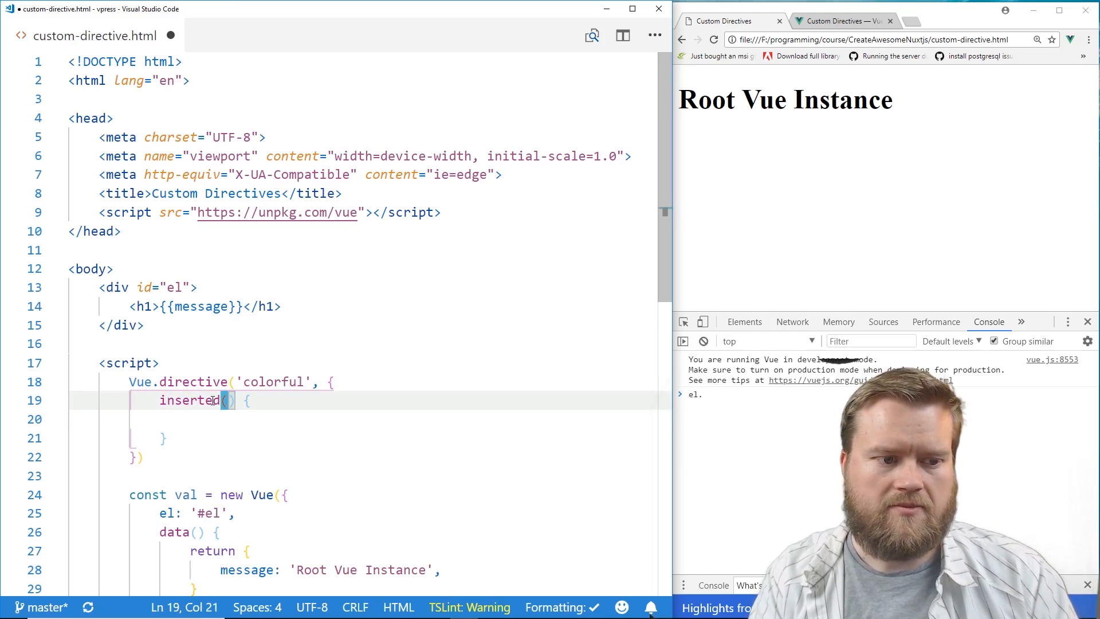
pyautogui.write('el,')
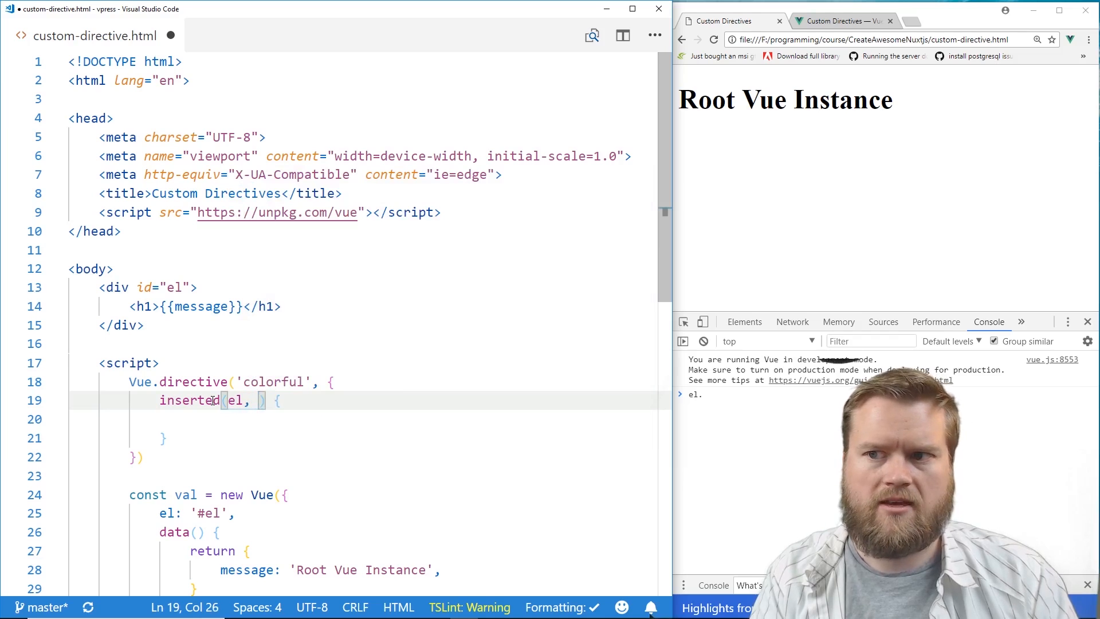
pyautogui.write('binding')
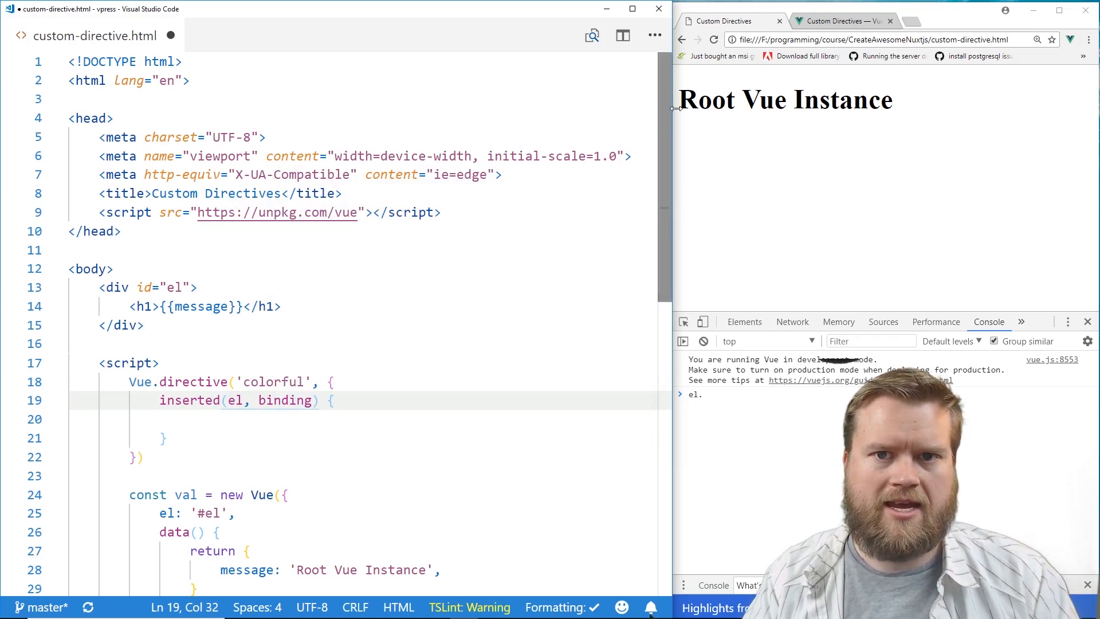
pyautogui.click(839, 21)
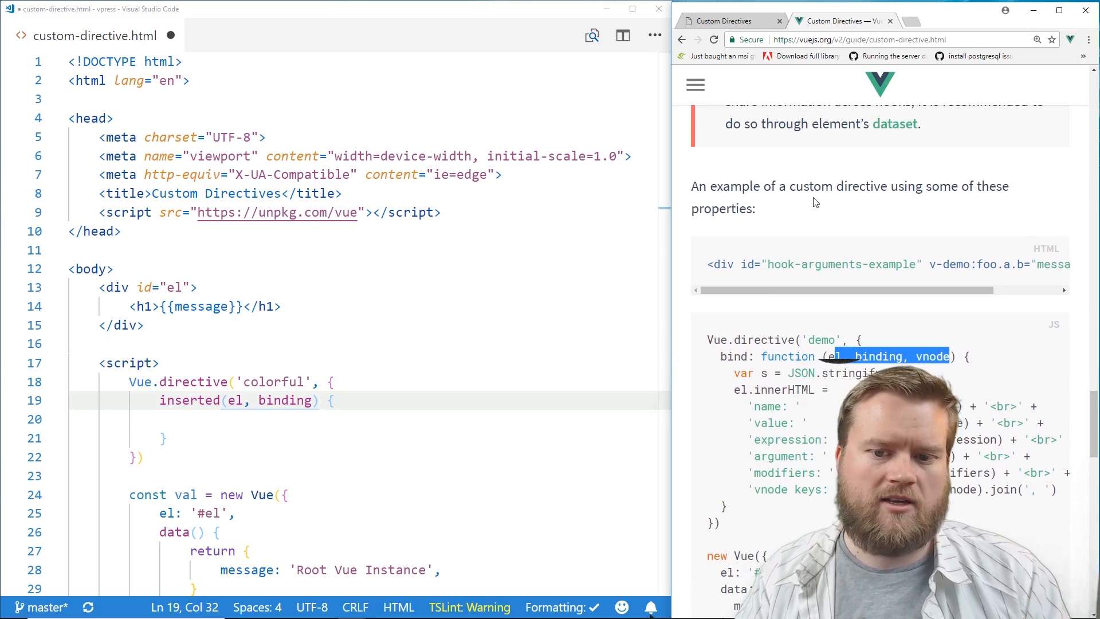
# Scroll the Vue guide to the hook-arguments example showing el, binding and vnode.
pyautogui.scroll(-3)
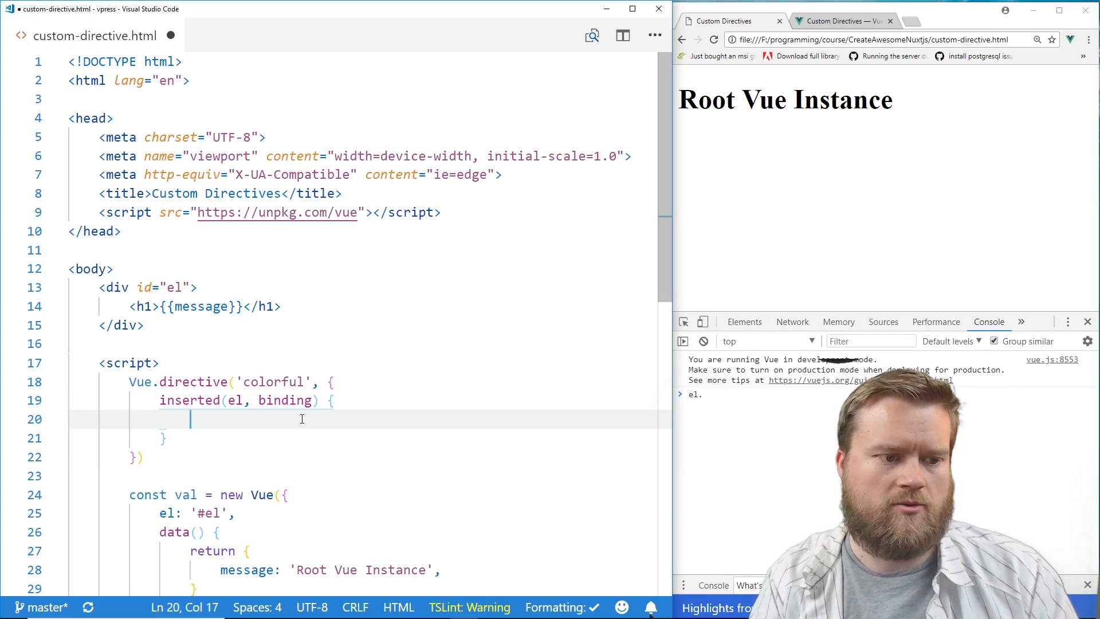
# Add console.log(el) and console.log(binding) lines inside the inserted hook.
pyautogui.write('console.log(el);')
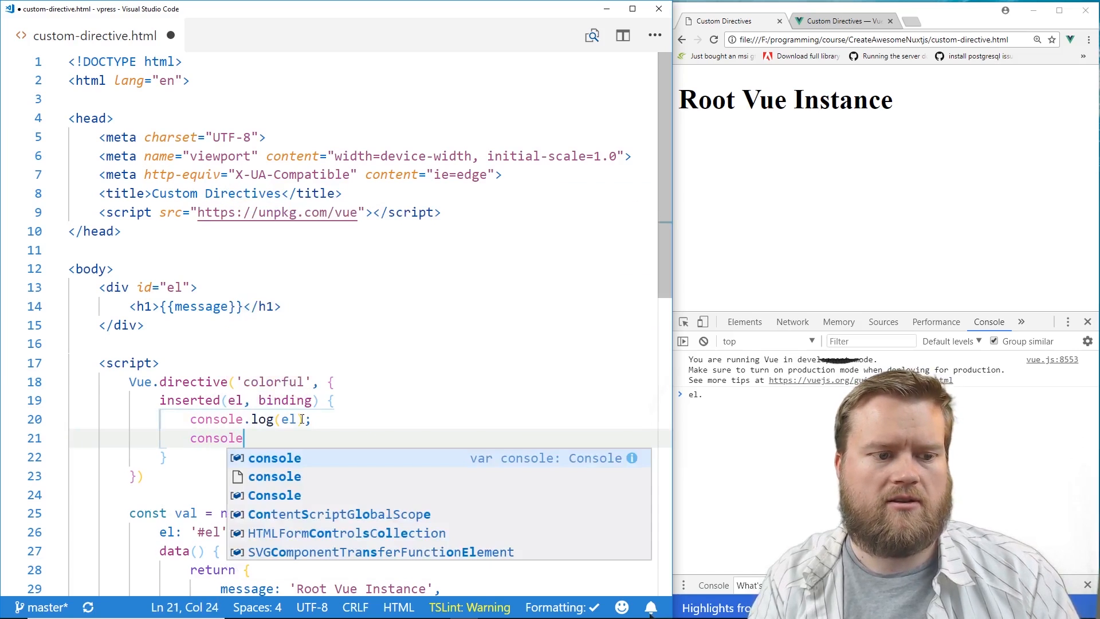
pyautogui.write('.log(binding);')
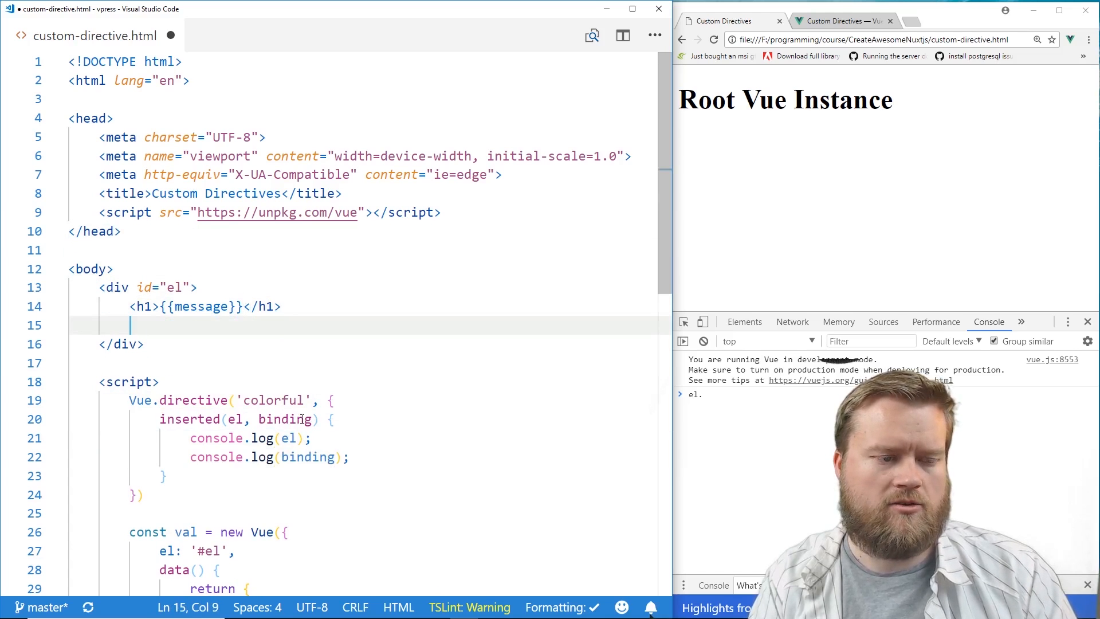
# Add an h2 heading reading 'Hi custom directive!' to the page.
pyautogui.write('<h2></h2>')
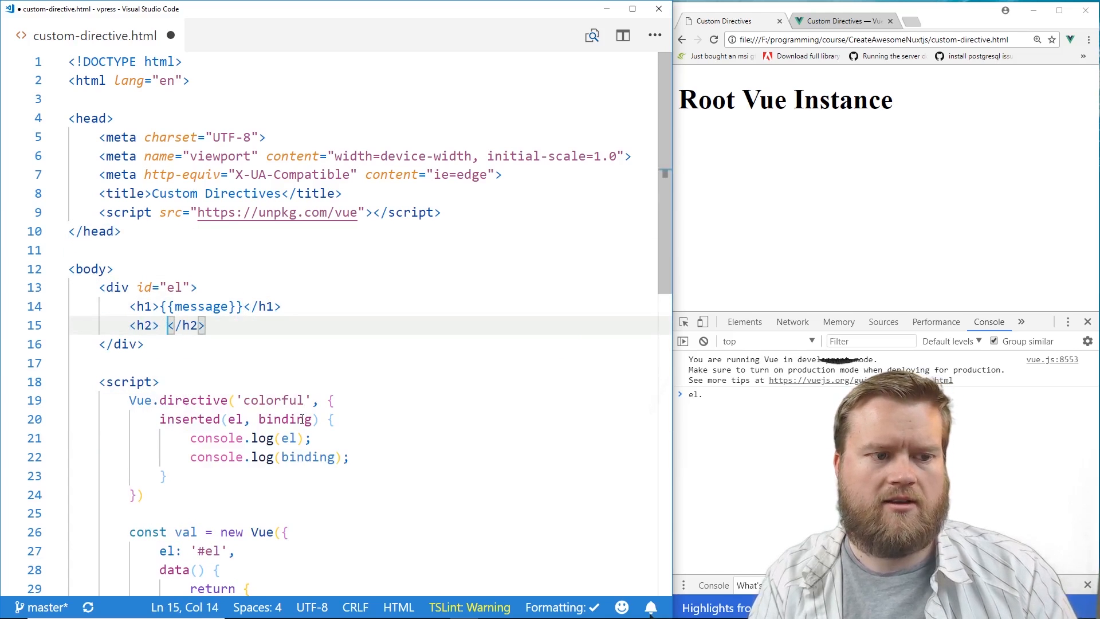
pyautogui.write('Hi! This is attached to a new')
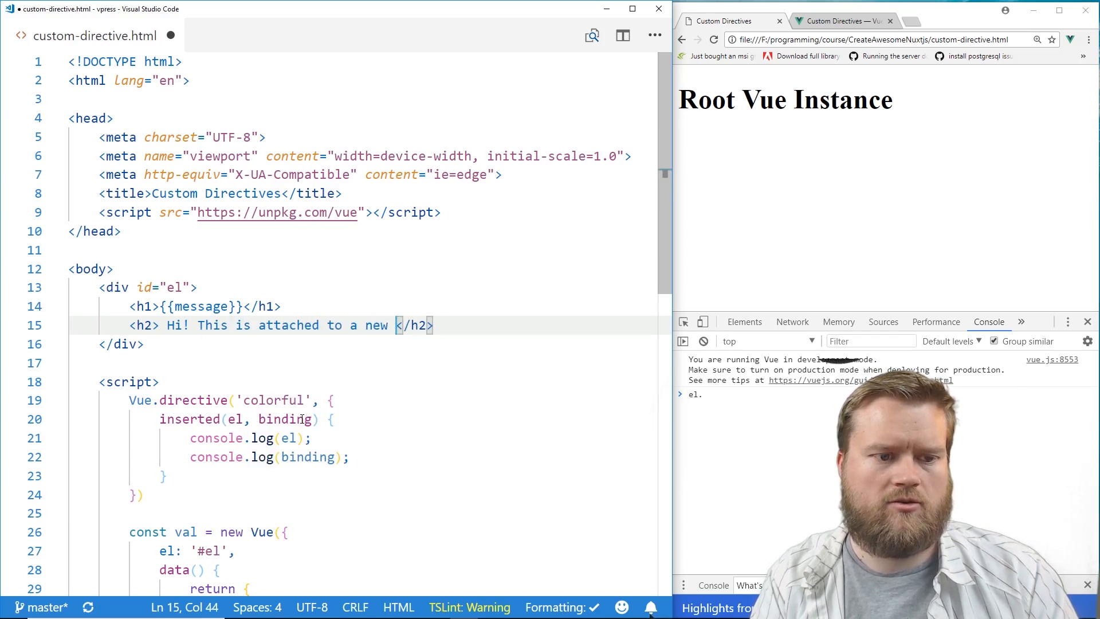
pyautogui.write('directive!~')
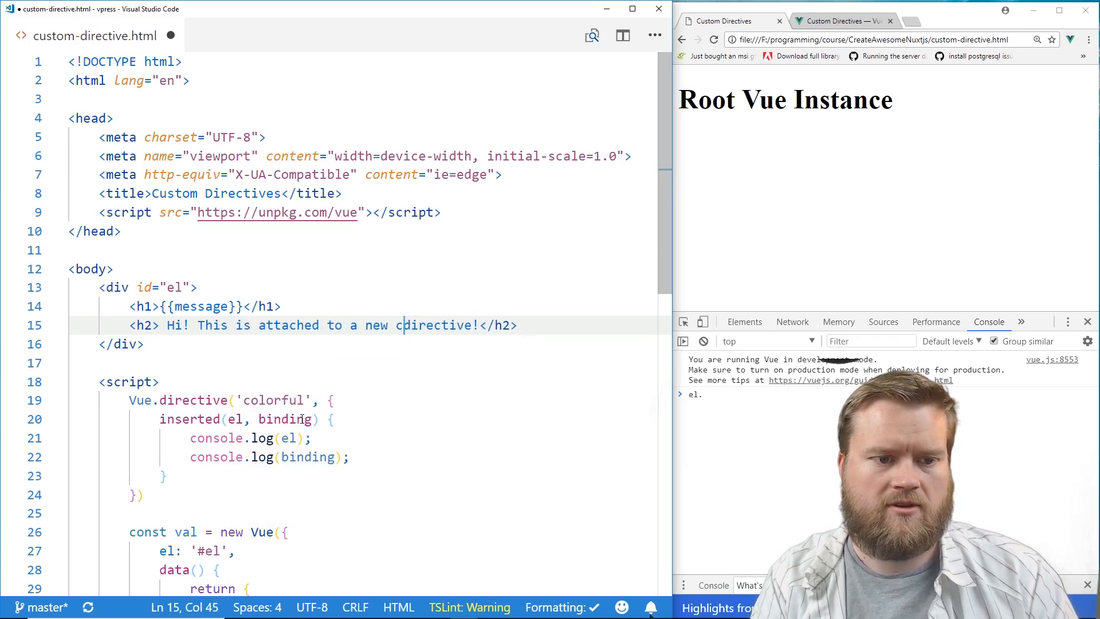
pyautogui.write('ustom')
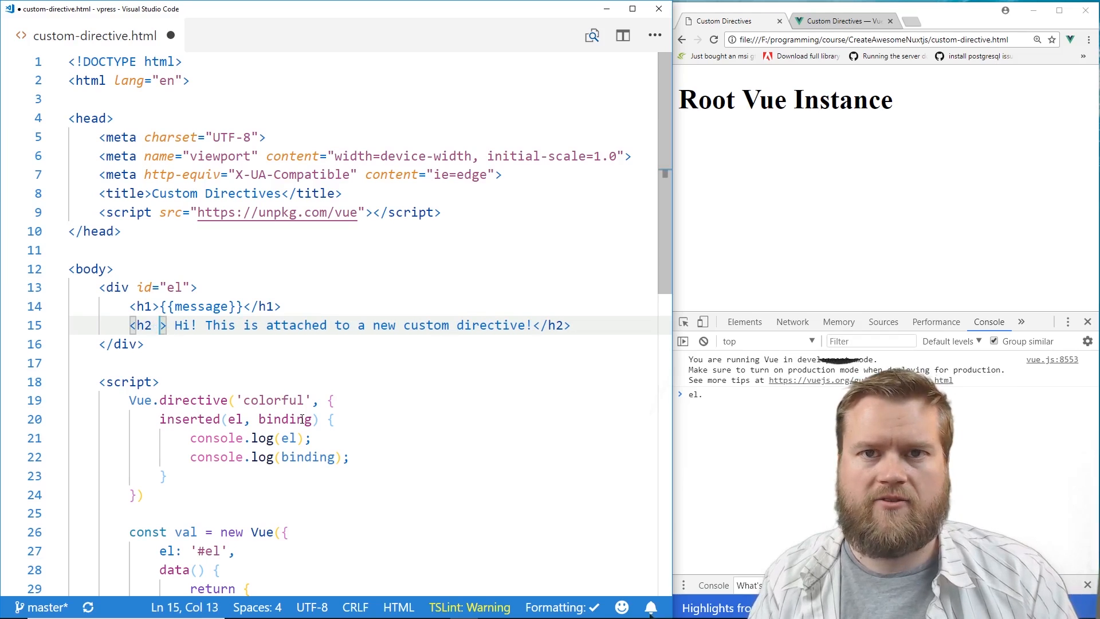
# Put the v-colorful.foo attribute on the h2 tag.
pyautogui.write('v-')
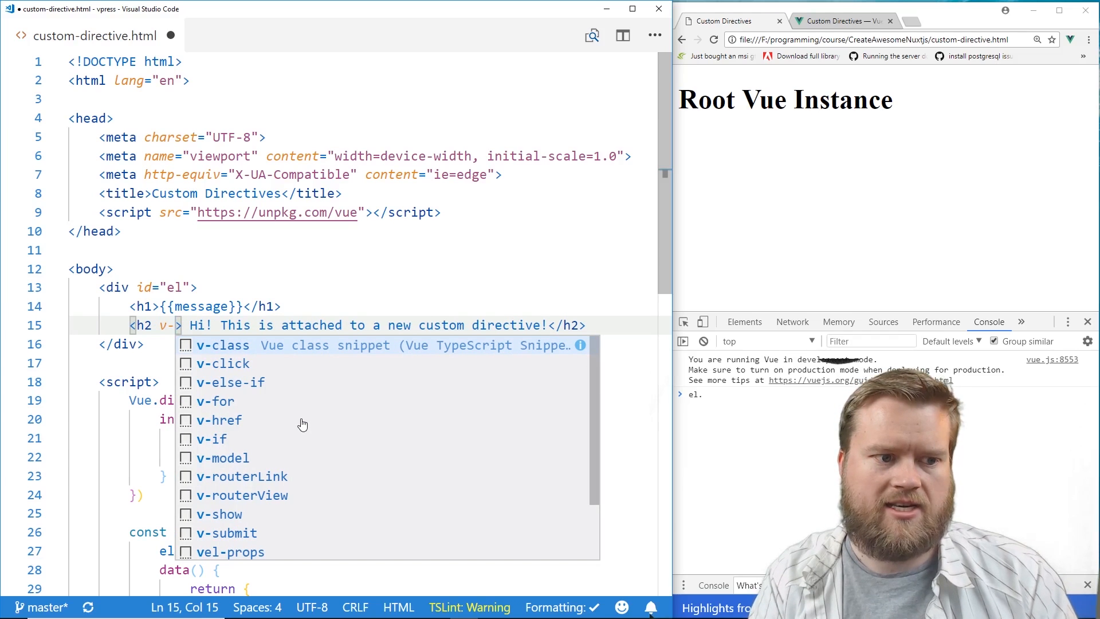
pyautogui.write('c')
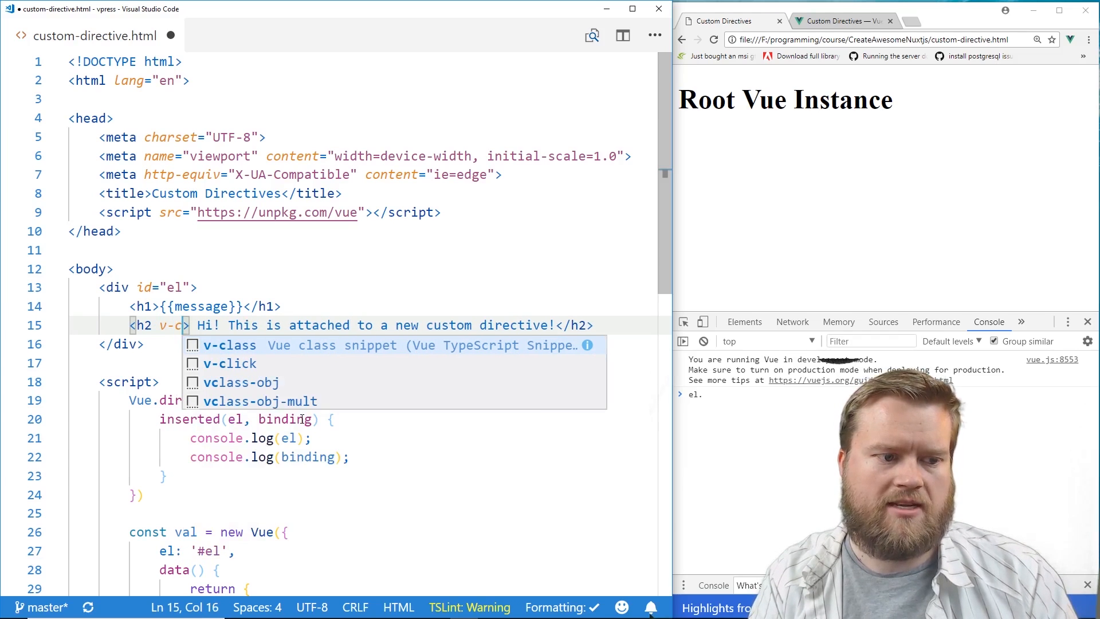
pyautogui.write('olorful')
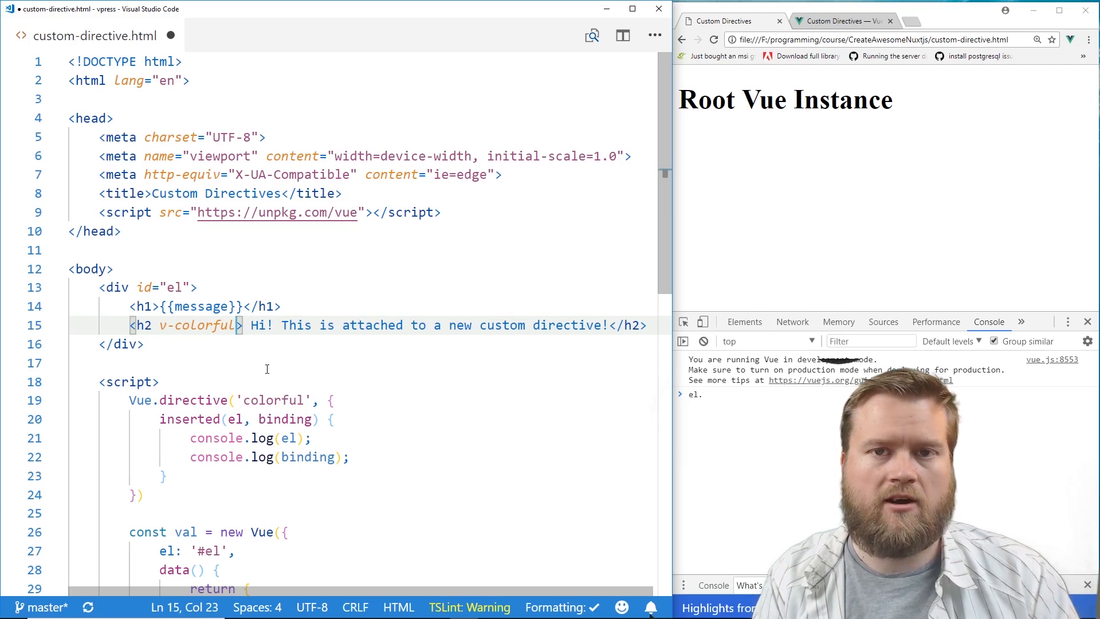
pyautogui.write('.')
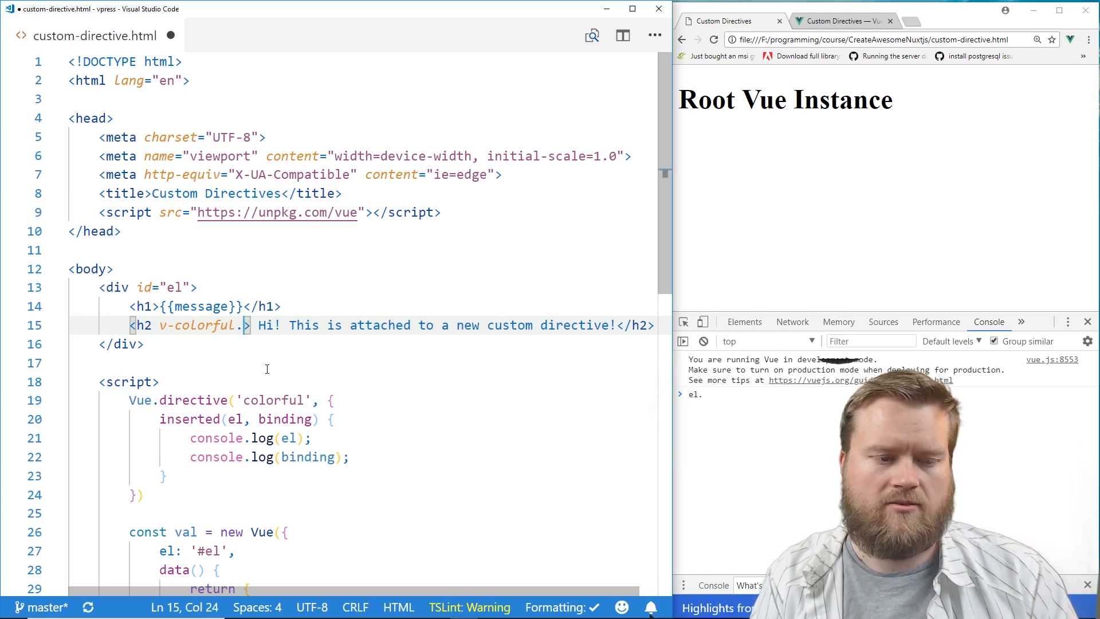
pyautogui.write('.foo')
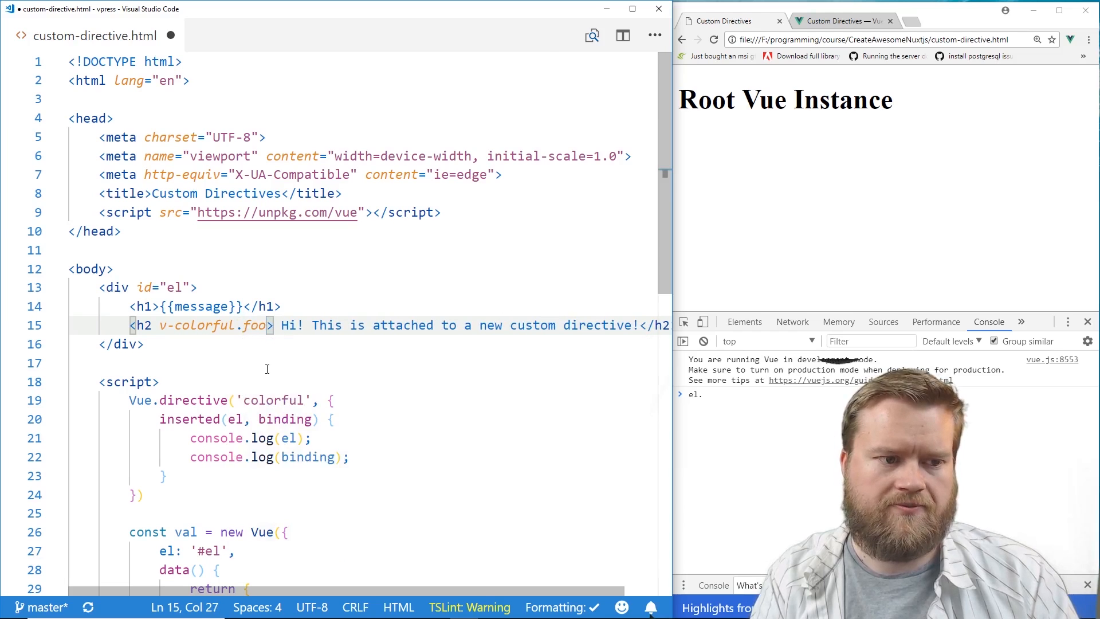
pyautogui.doubleClick(285, 419)
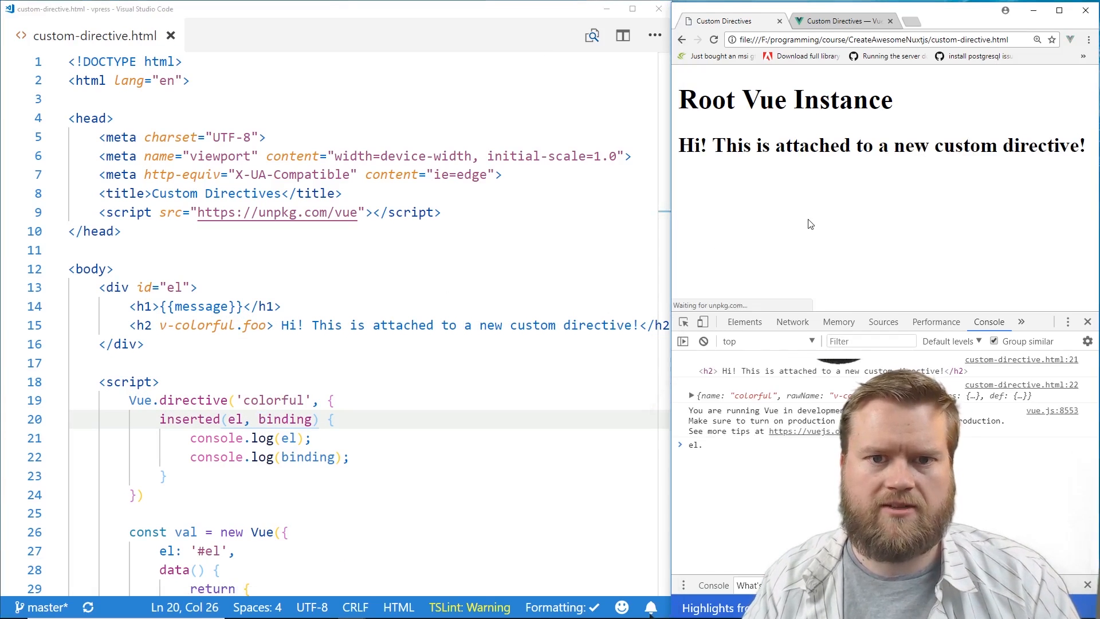
# Highlight the rendered h2 heading, then expand the logged binding object in the console.
pyautogui.moveTo(710, 145); pyautogui.dragTo(1028, 145)
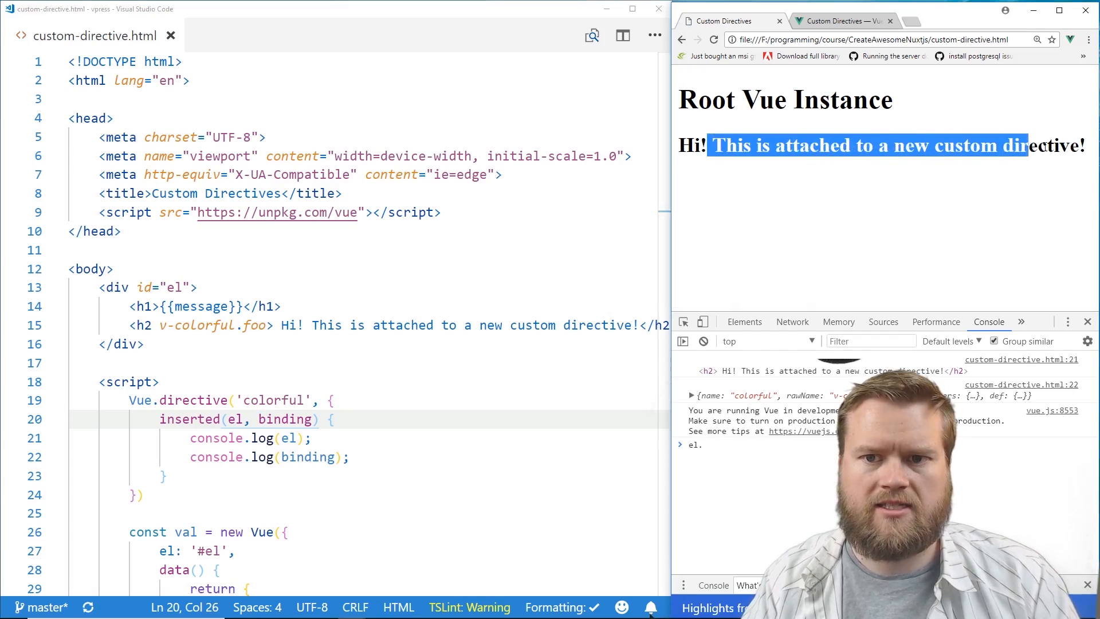
pyautogui.click(876, 235)
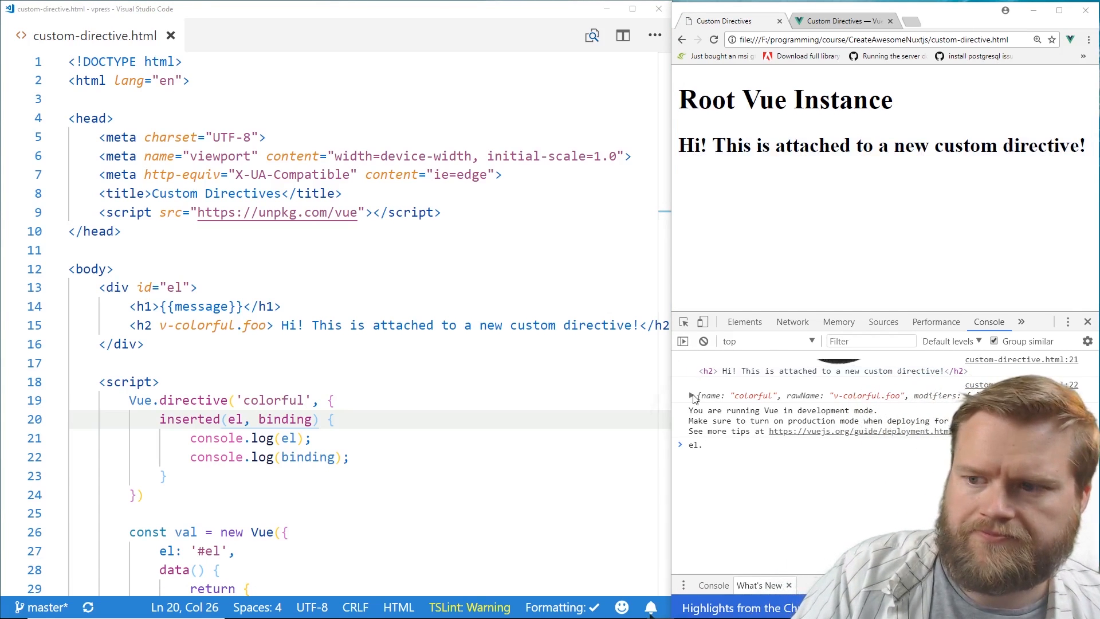
pyautogui.click(691, 395)
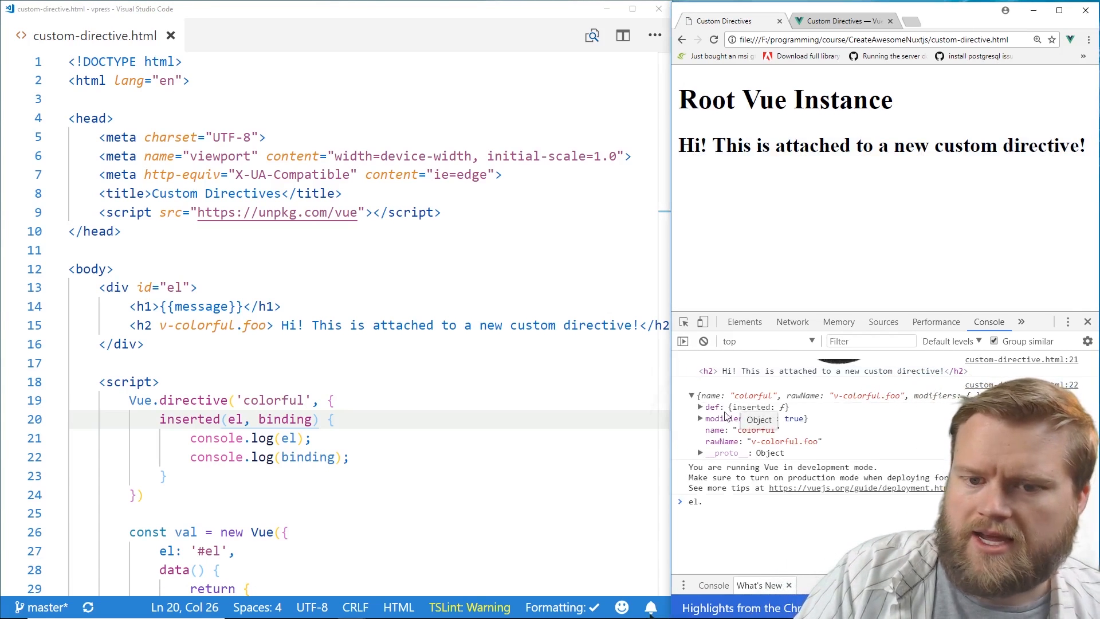
pyautogui.click(699, 418)
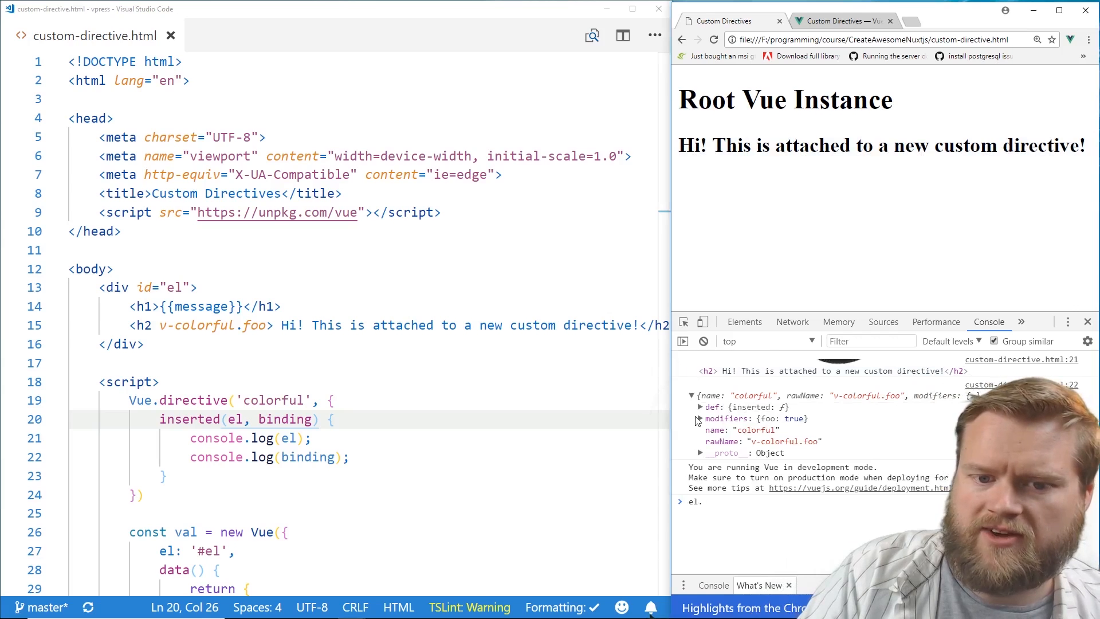
pyautogui.moveTo(716, 382)
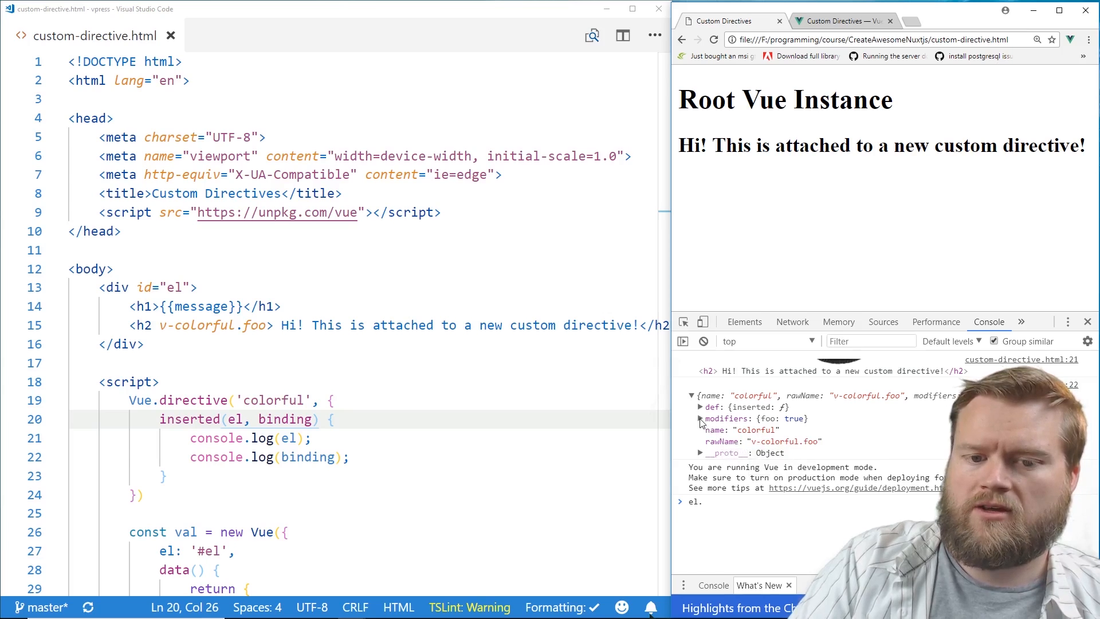
# Inspect the binding's modifiers and def entries, revealing the foo modifier set to true.
pyautogui.click(691, 418)
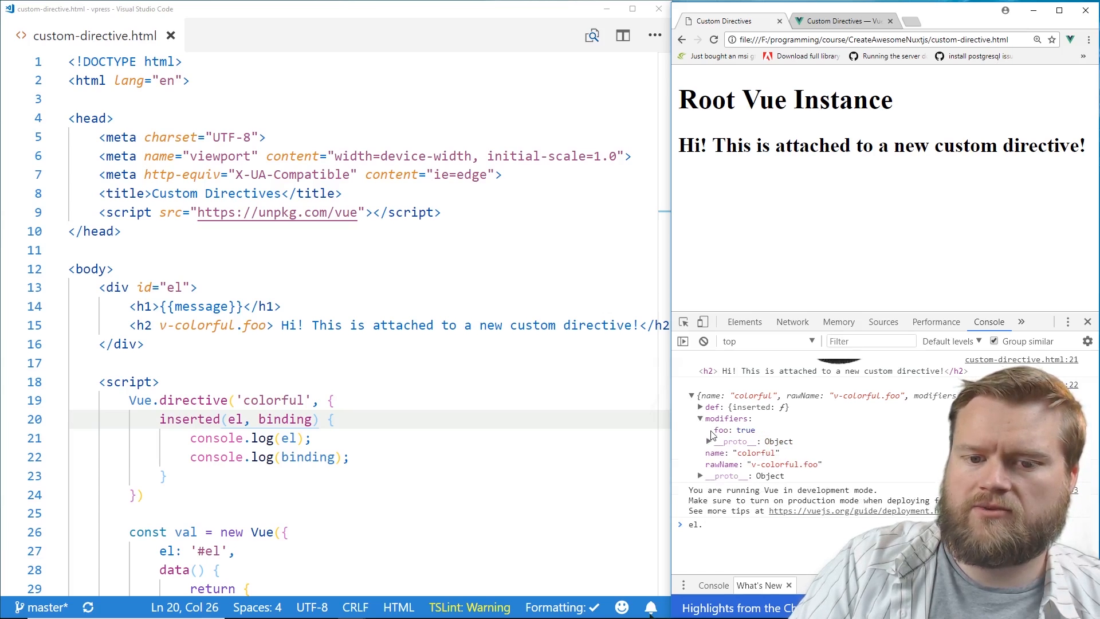
pyautogui.click(699, 418)
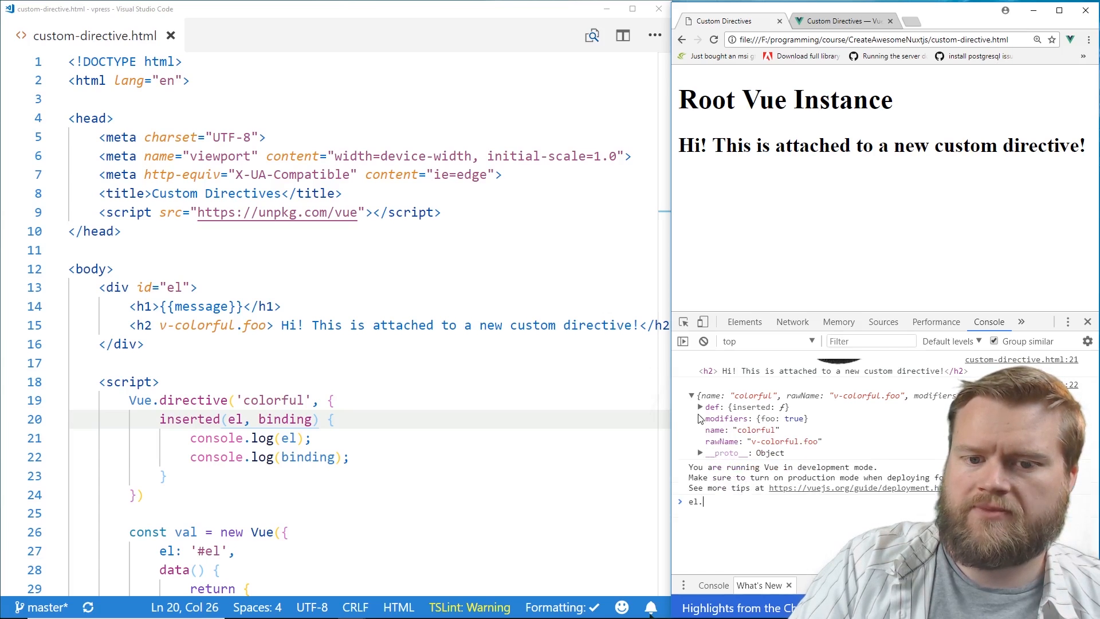
pyautogui.click(699, 406)
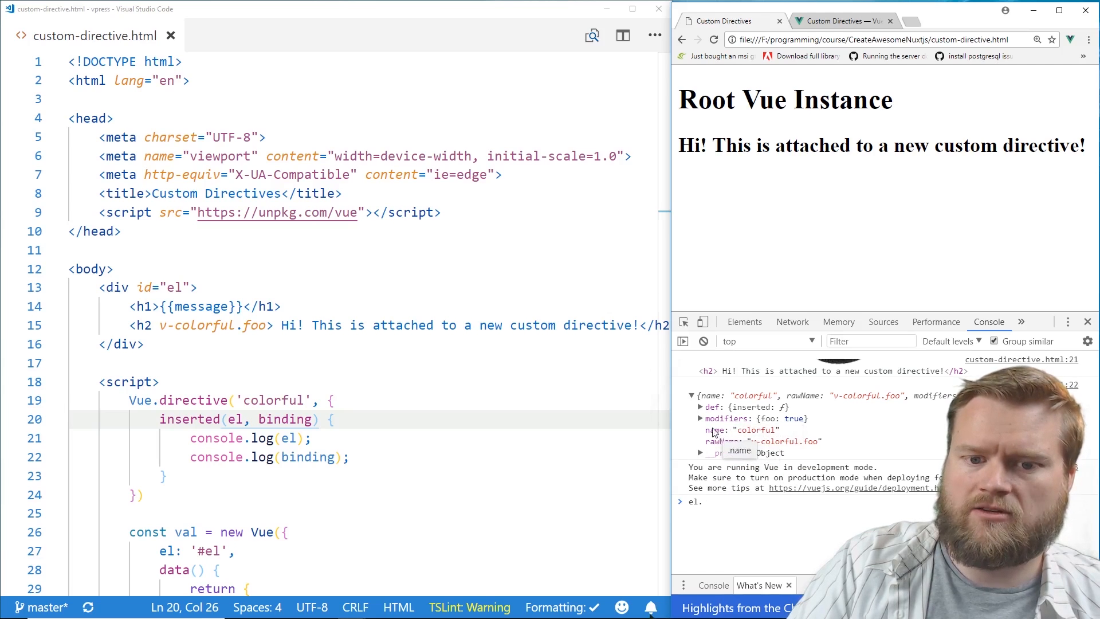
pyautogui.click(700, 407)
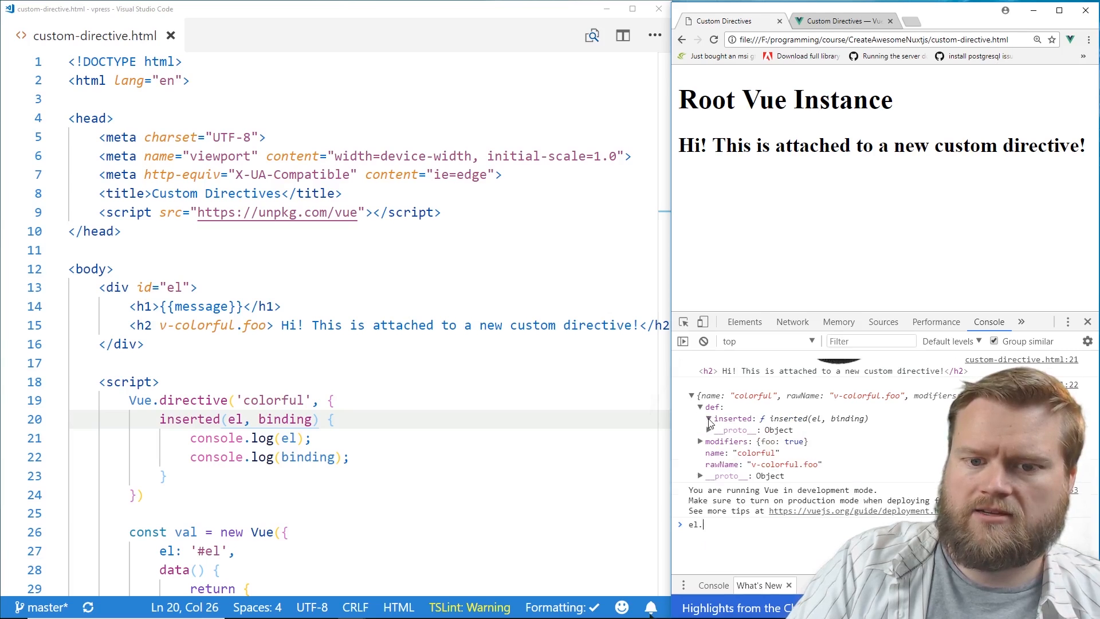
pyautogui.click(692, 407)
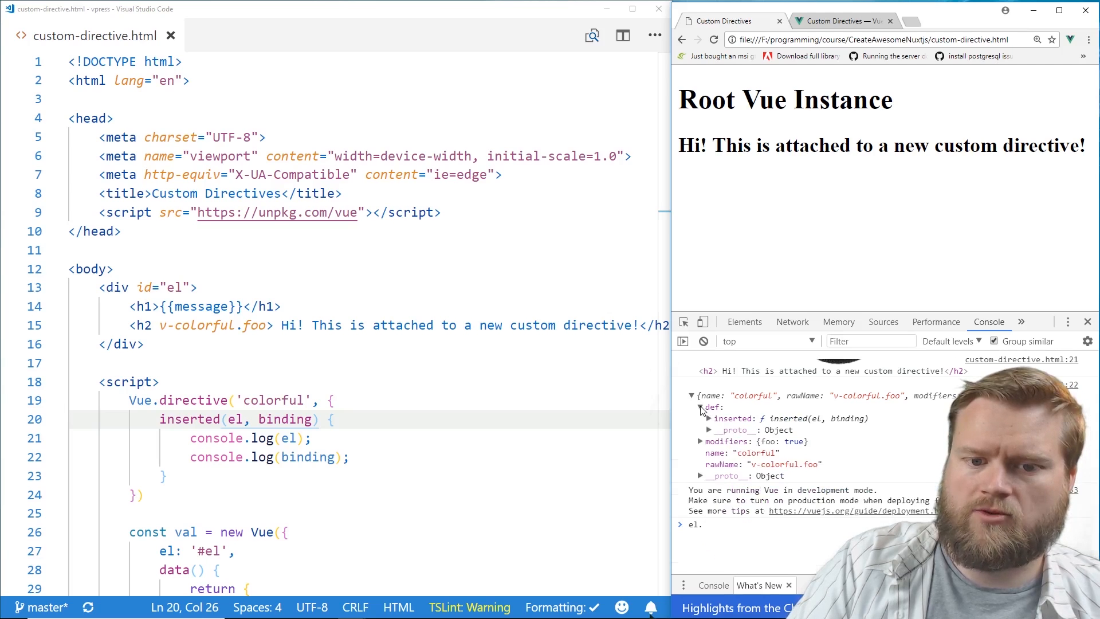
pyautogui.click(699, 406)
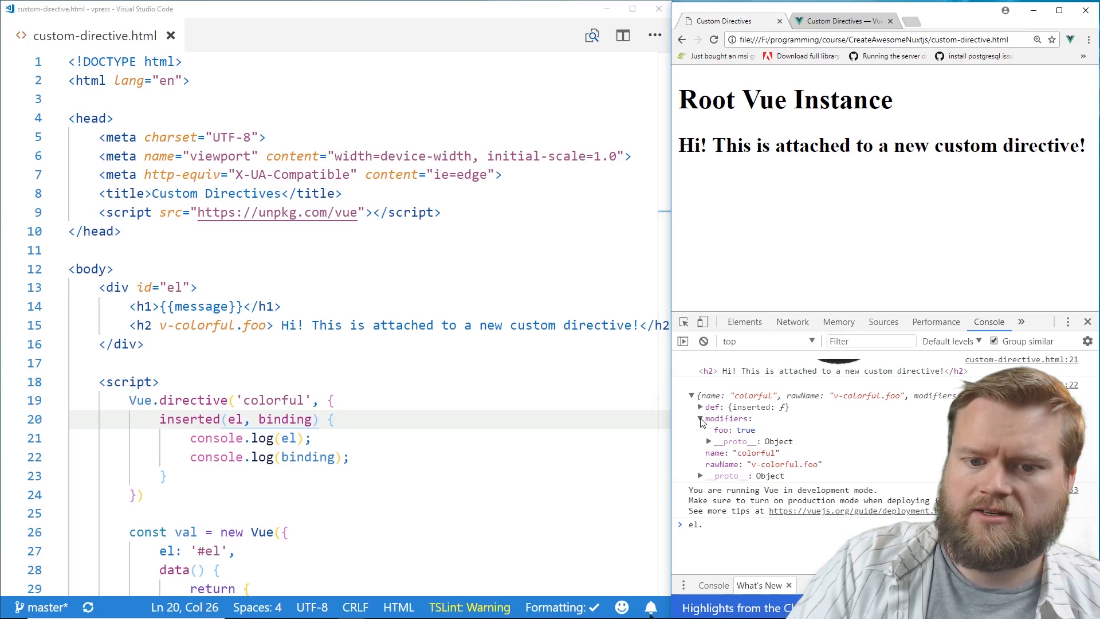
pyautogui.click(691, 419)
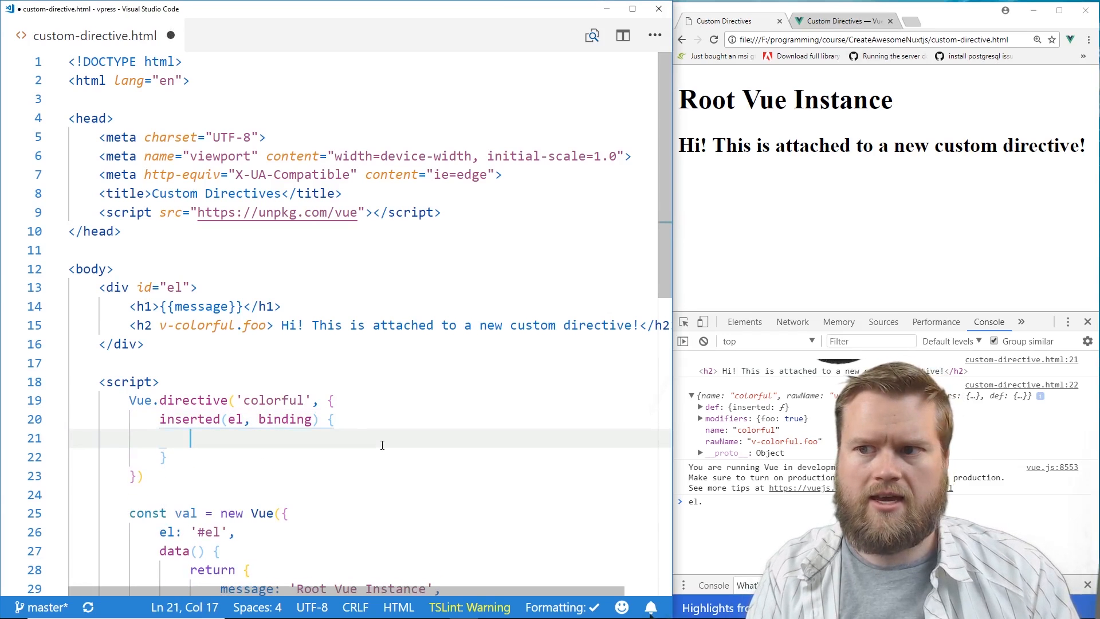
# Set el.style.color = binding.value in the inserted hook and start a console.log line.
pyautogui.write('el')
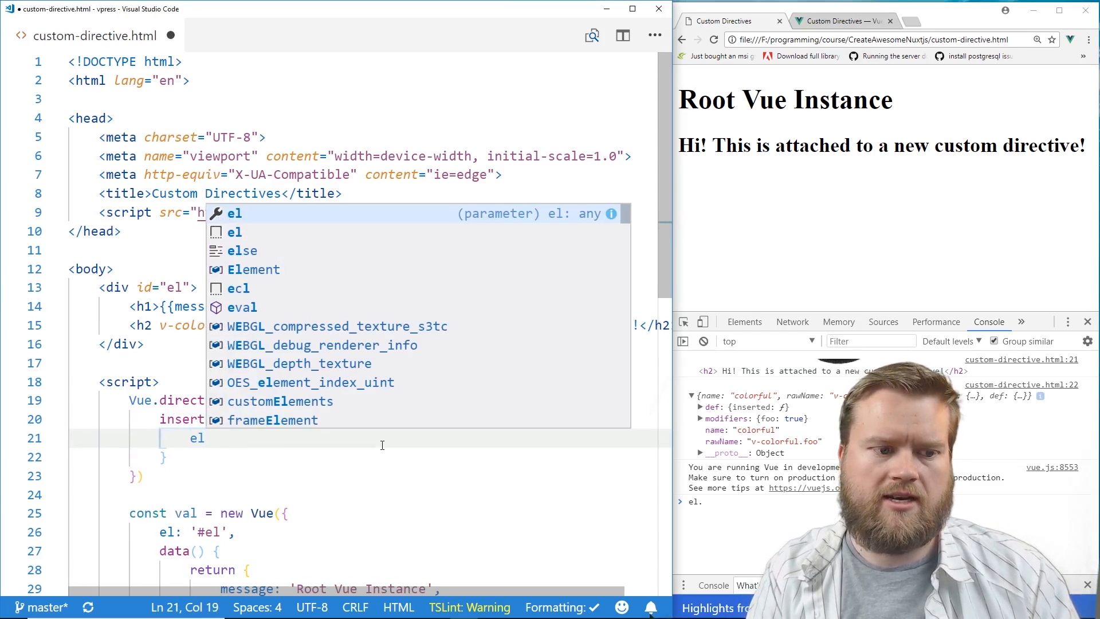
pyautogui.write('.style')
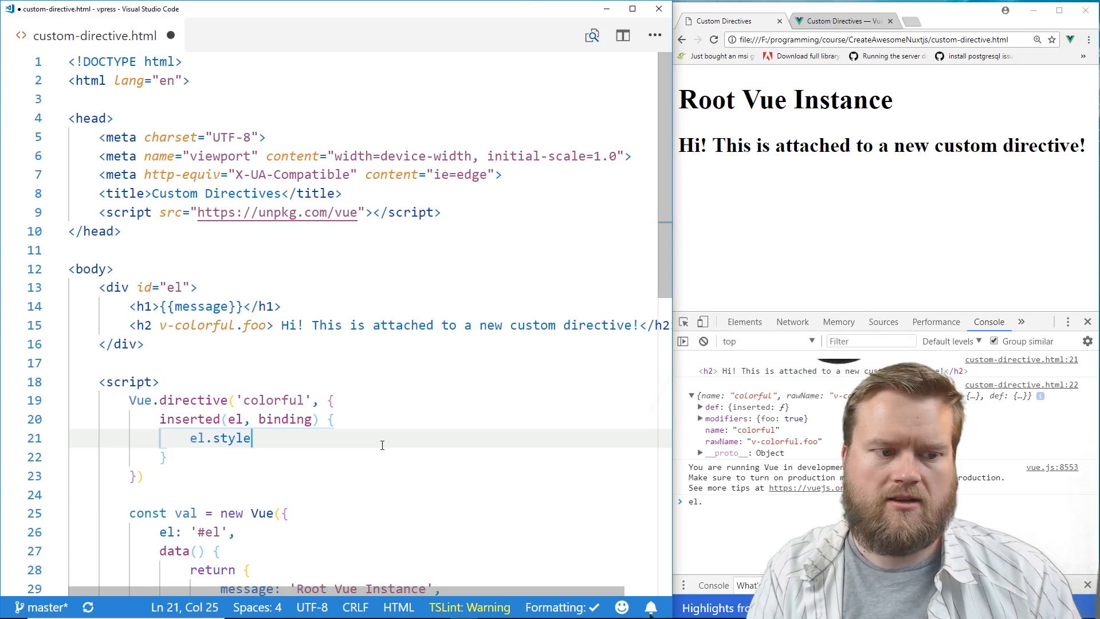
pyautogui.write('.color =')
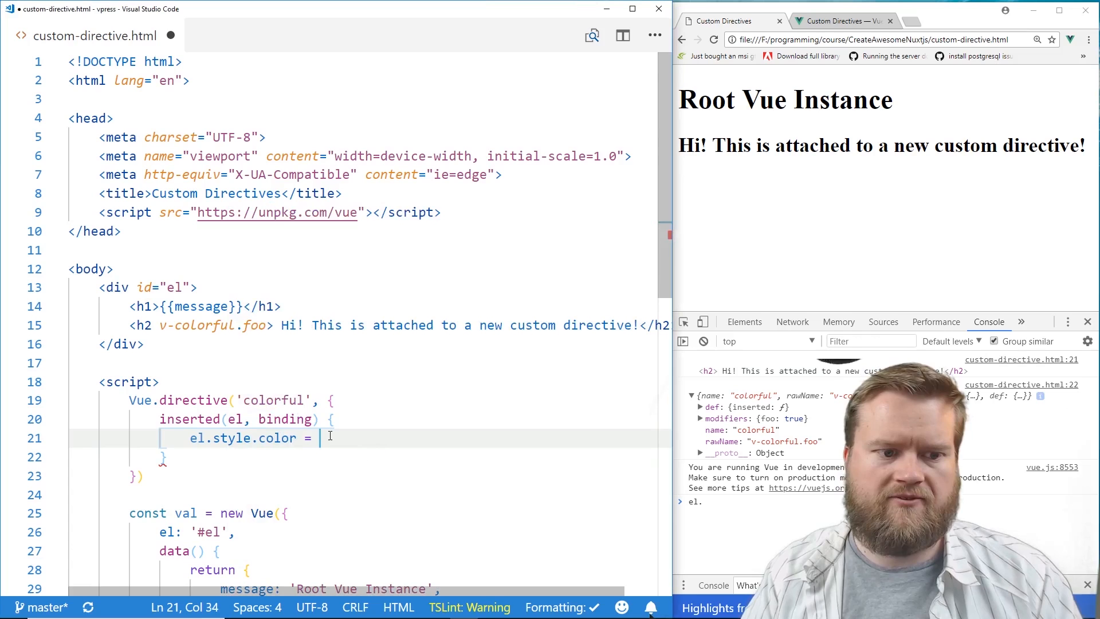
pyautogui.write('binding.v')
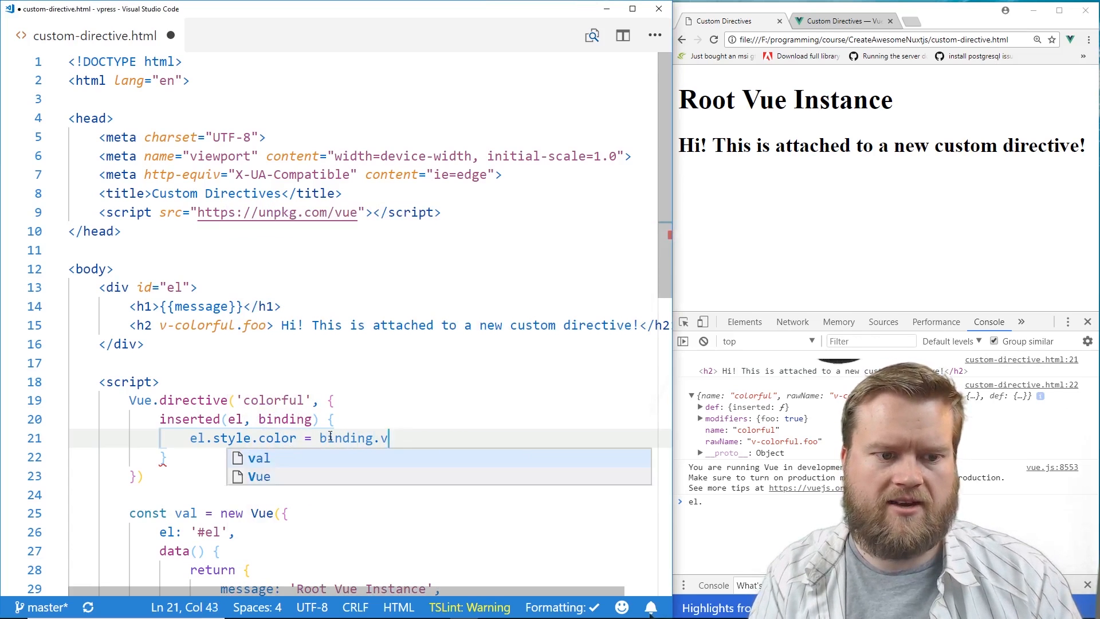
pyautogui.write('alue;')
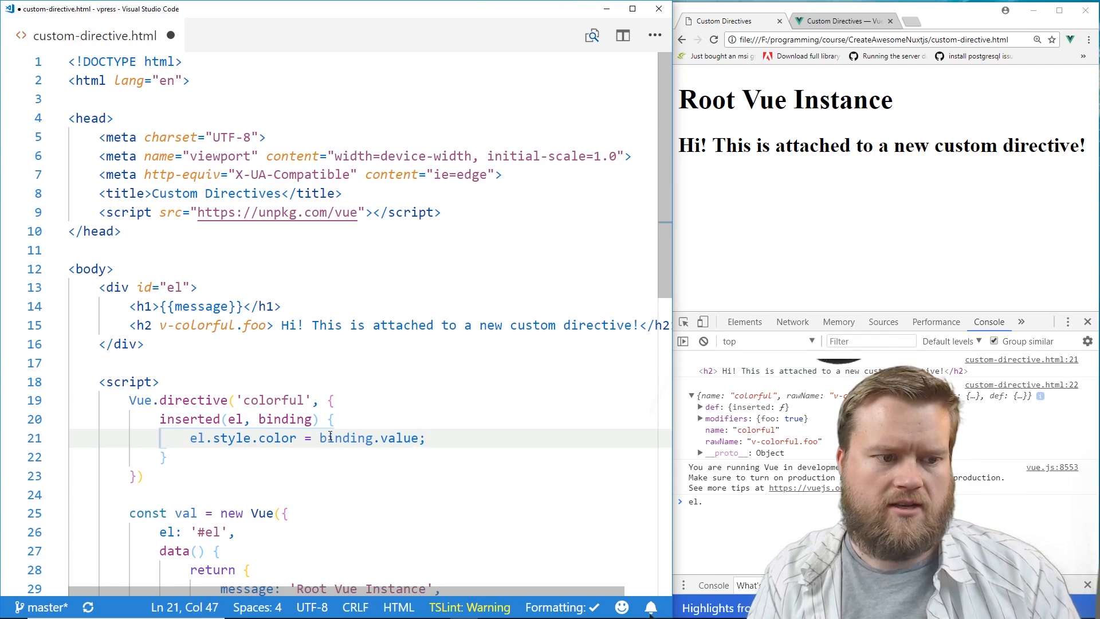
pyautogui.click(330, 418)
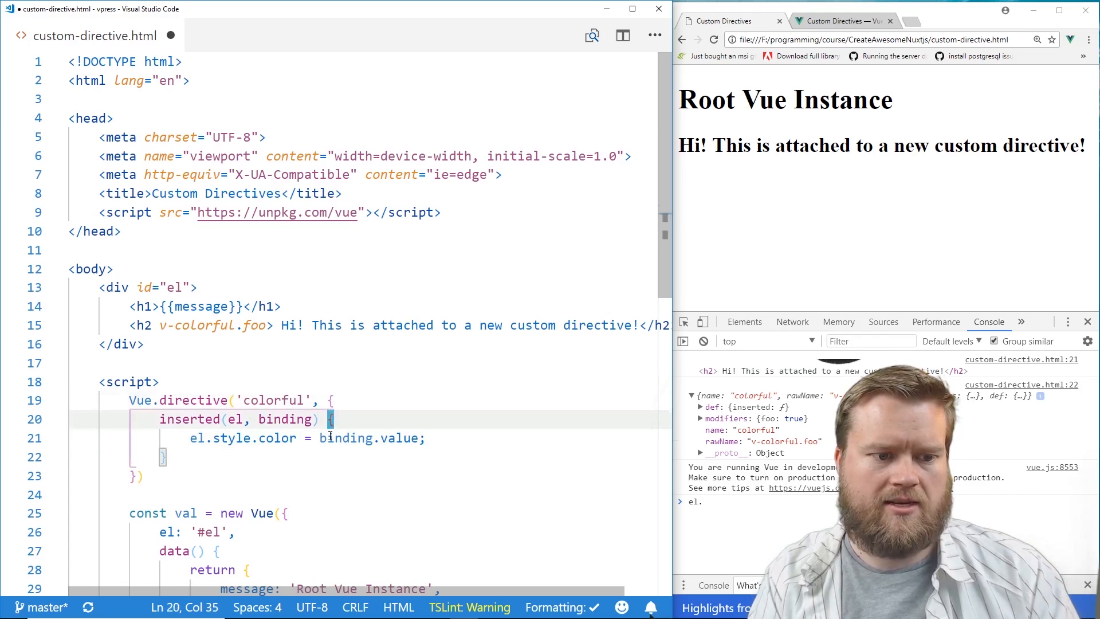
pyautogui.write('console.log(binding);')
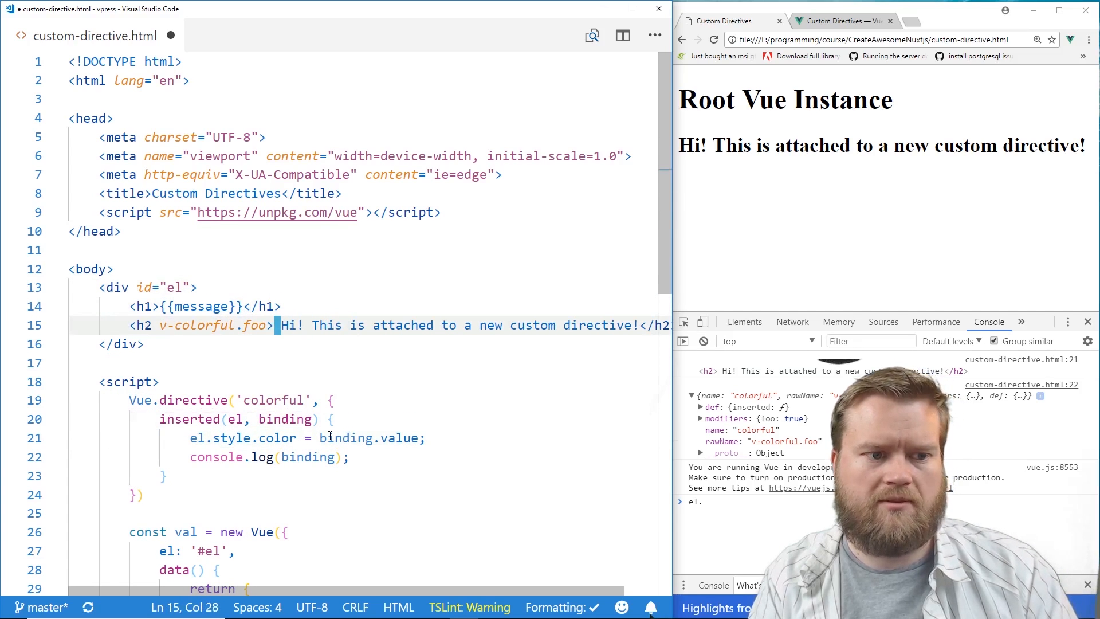
# Give v-colorful.foo on the h2 the value 'red'.
pyautogui.write('="')
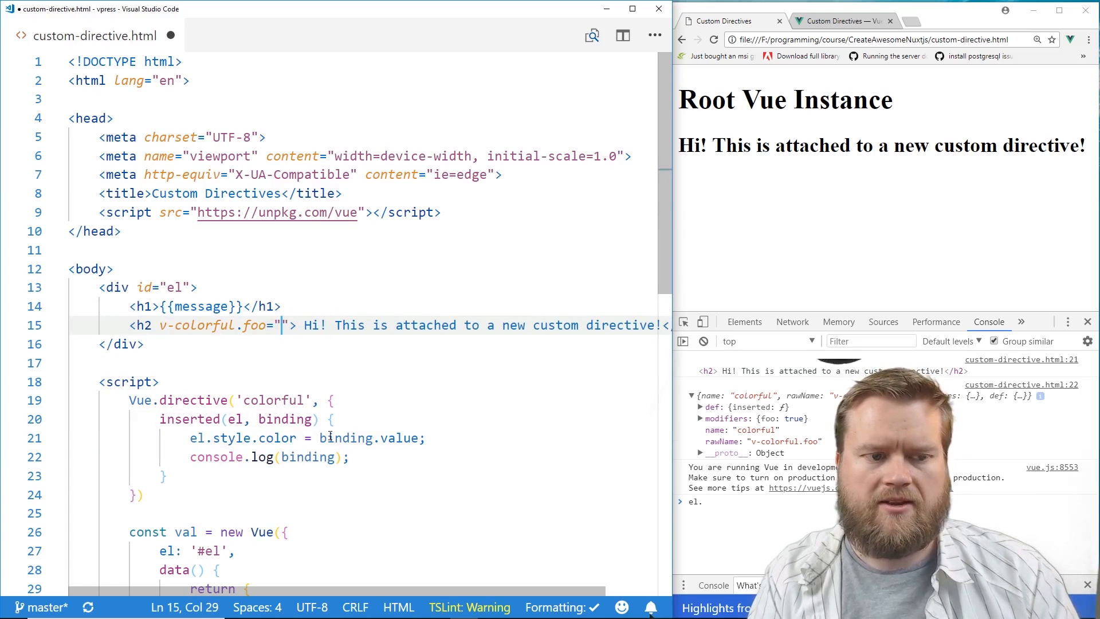
pyautogui.write('bal')
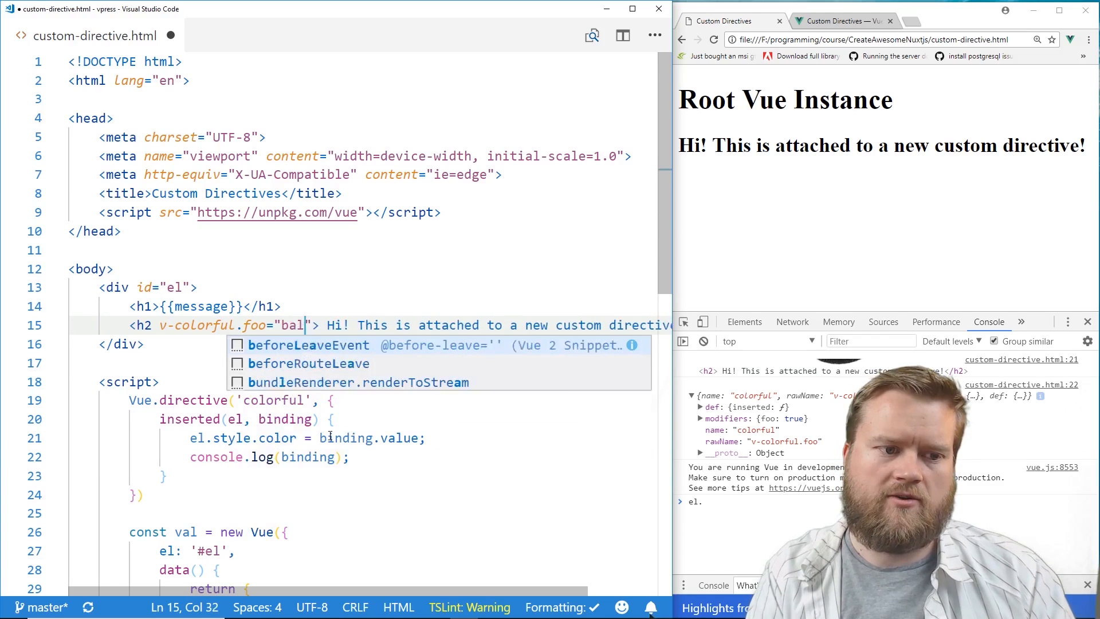
pyautogui.press('Backspace')
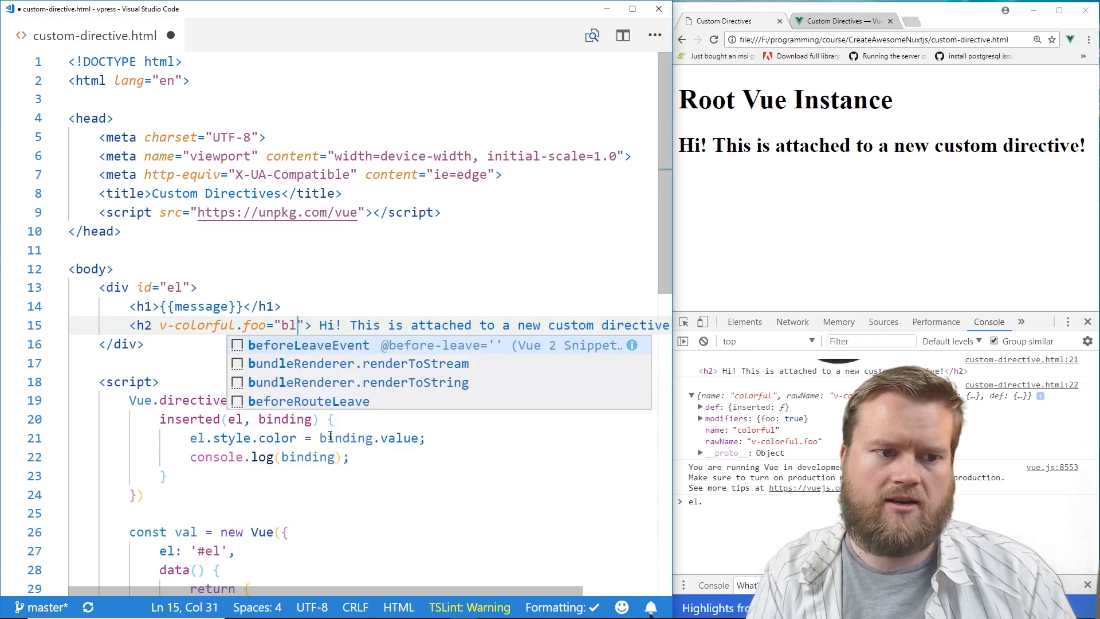
pyautogui.write("red'")
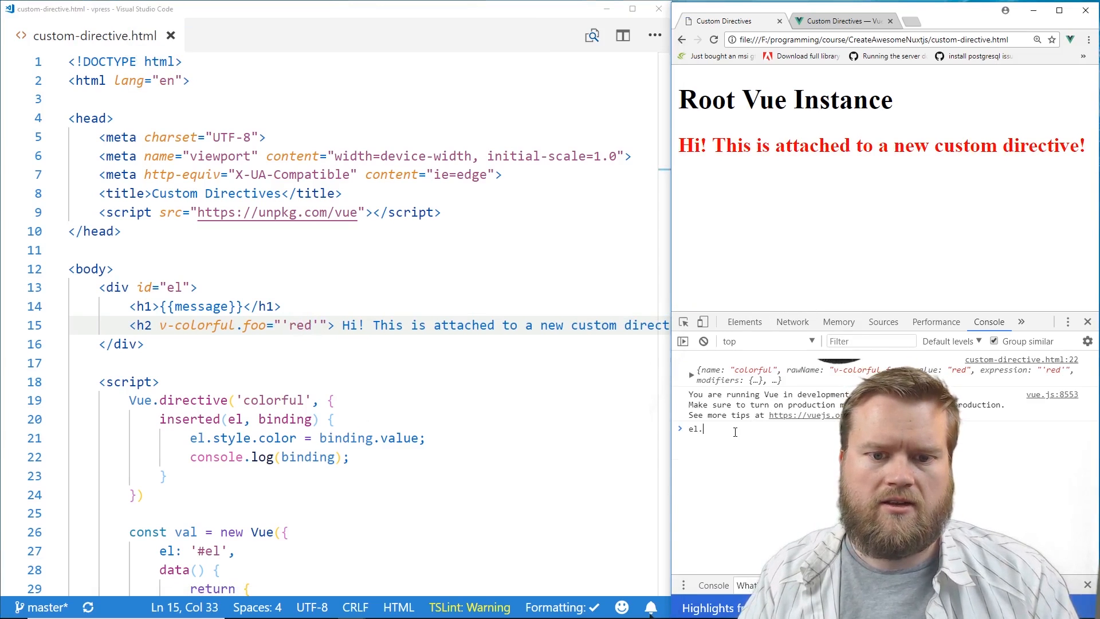
# Replace the directive's colour value with another colour, ending with 'blue'.
pyautogui.click(691, 374)
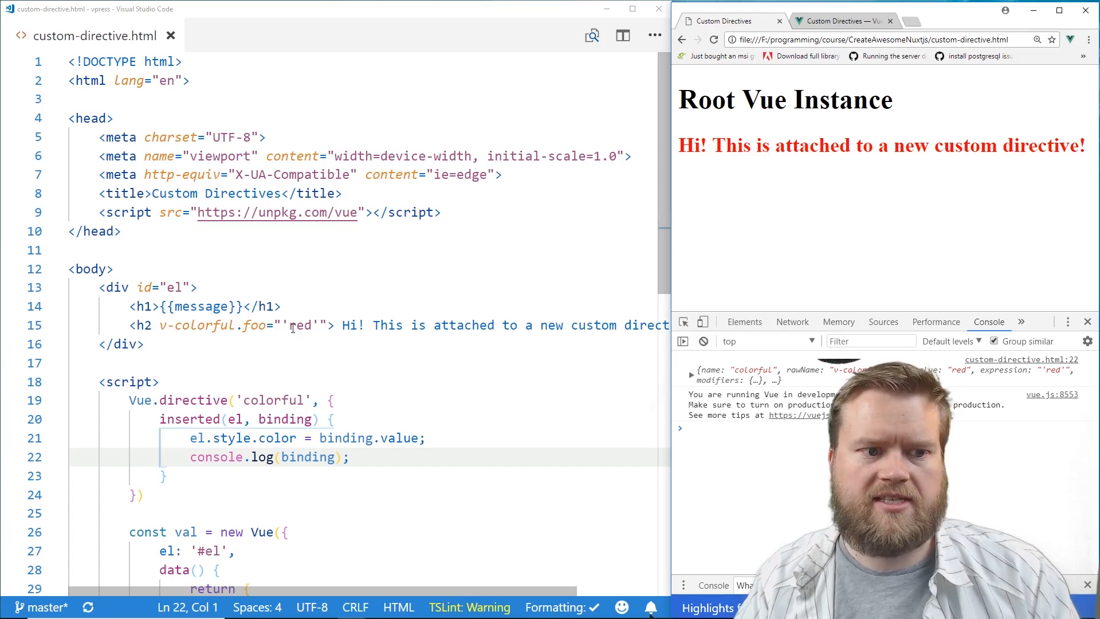
pyautogui.write('ora')
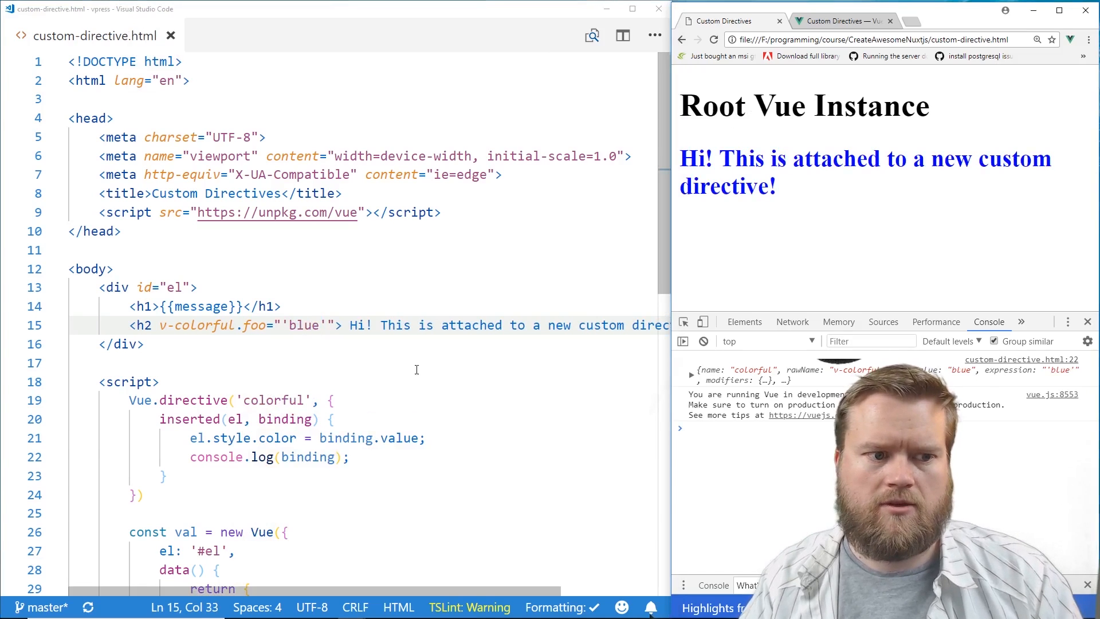
pyautogui.click(244, 325)
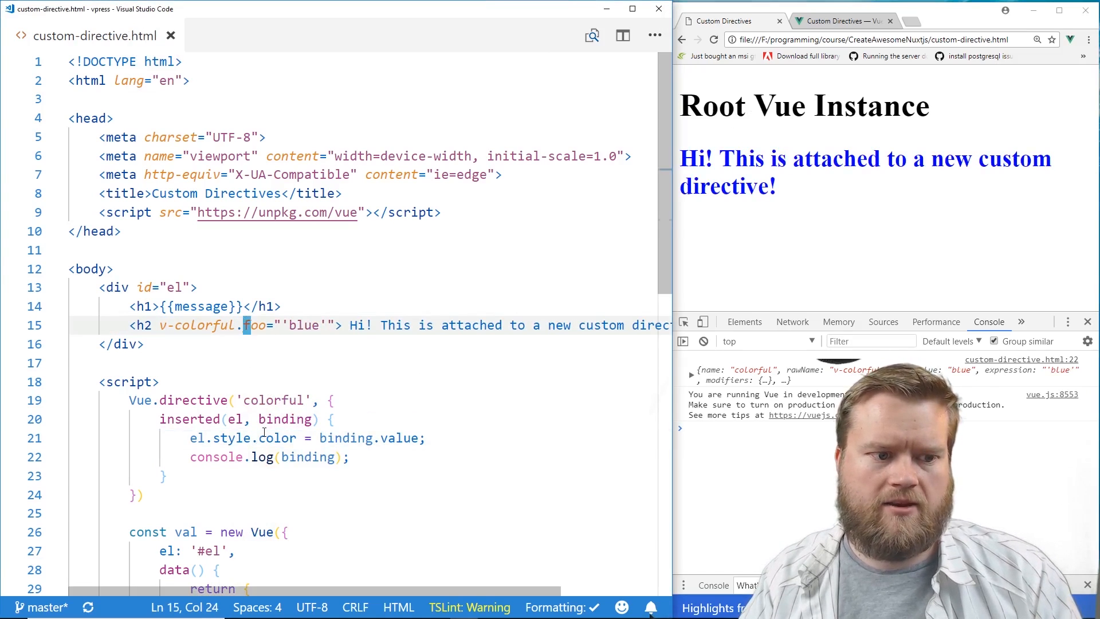
# Rename the argument to red; colour 'red' when binding.arg is 'red', else binding.value.
pyautogui.doubleClick(285, 418)
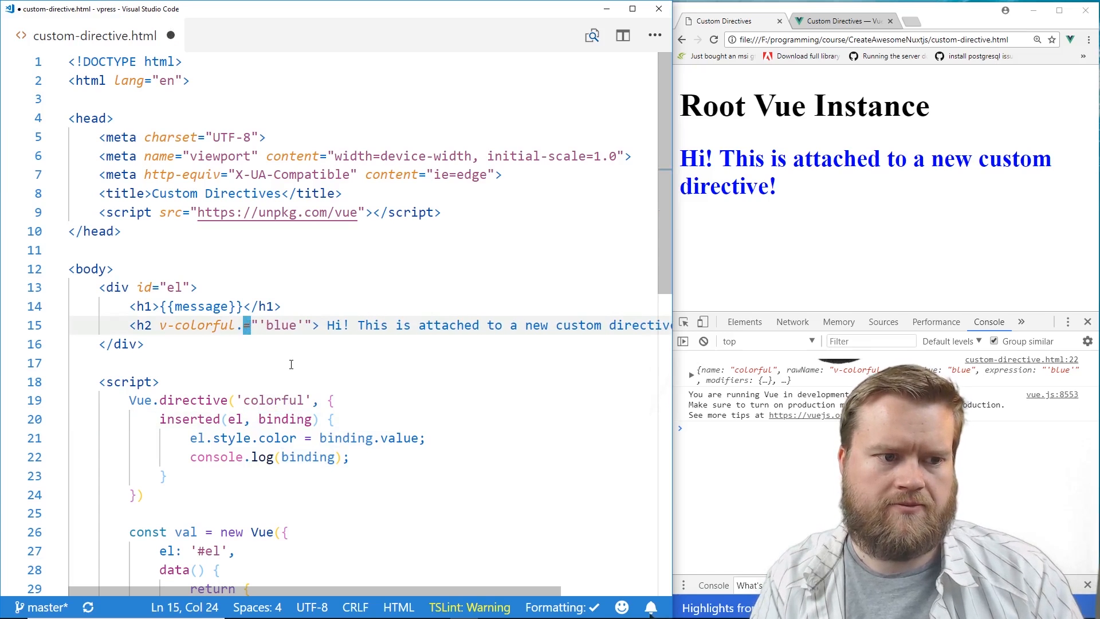
pyautogui.write('red')
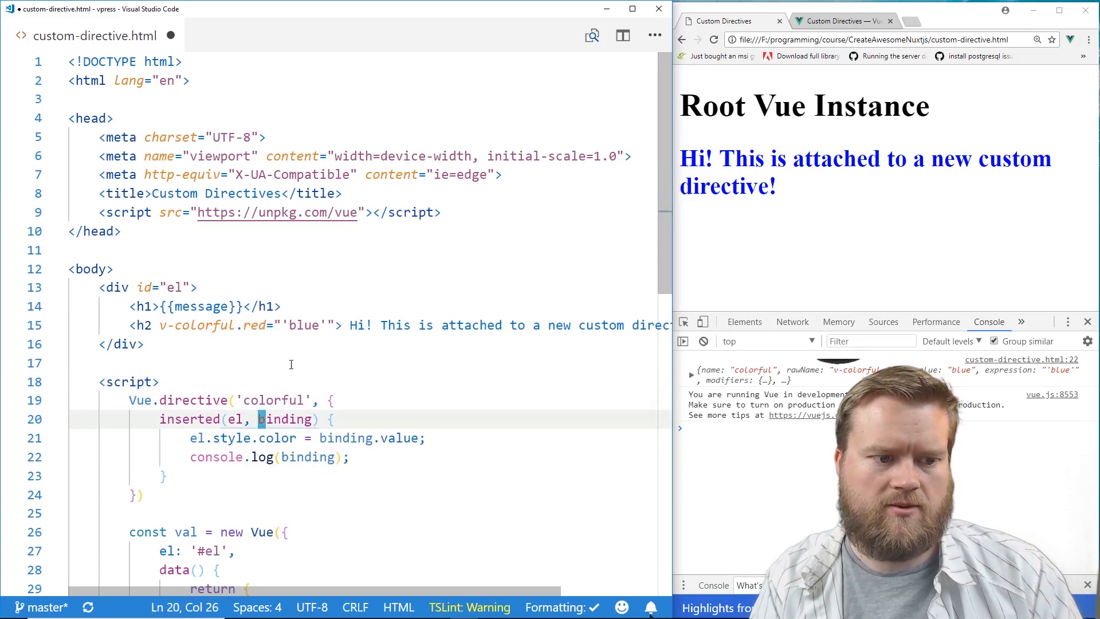
pyautogui.write('if(')
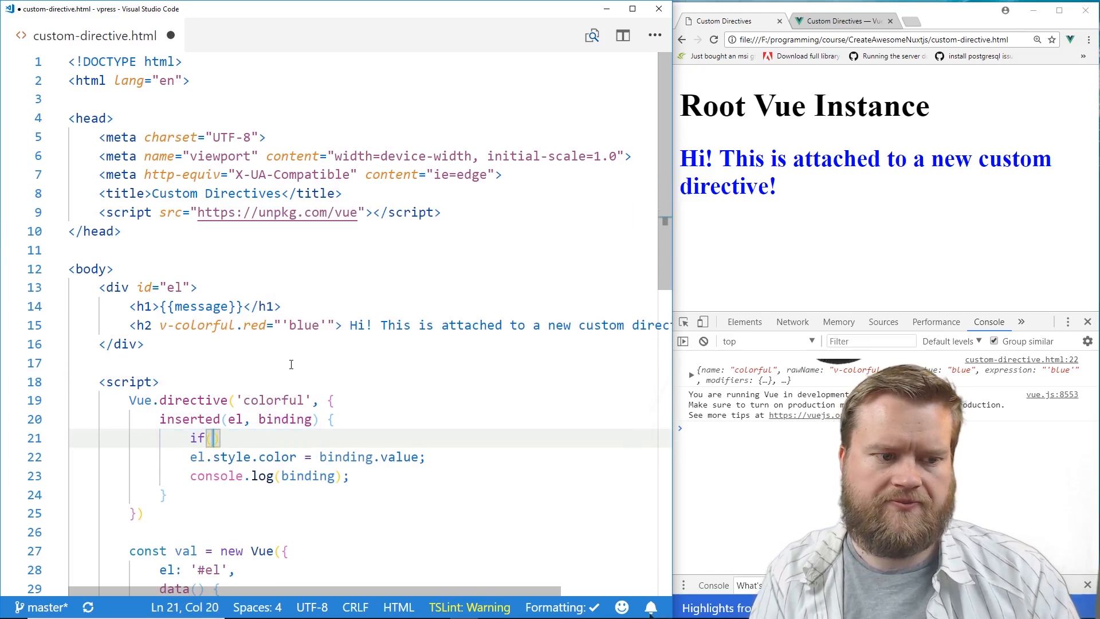
pyautogui.write('binding')
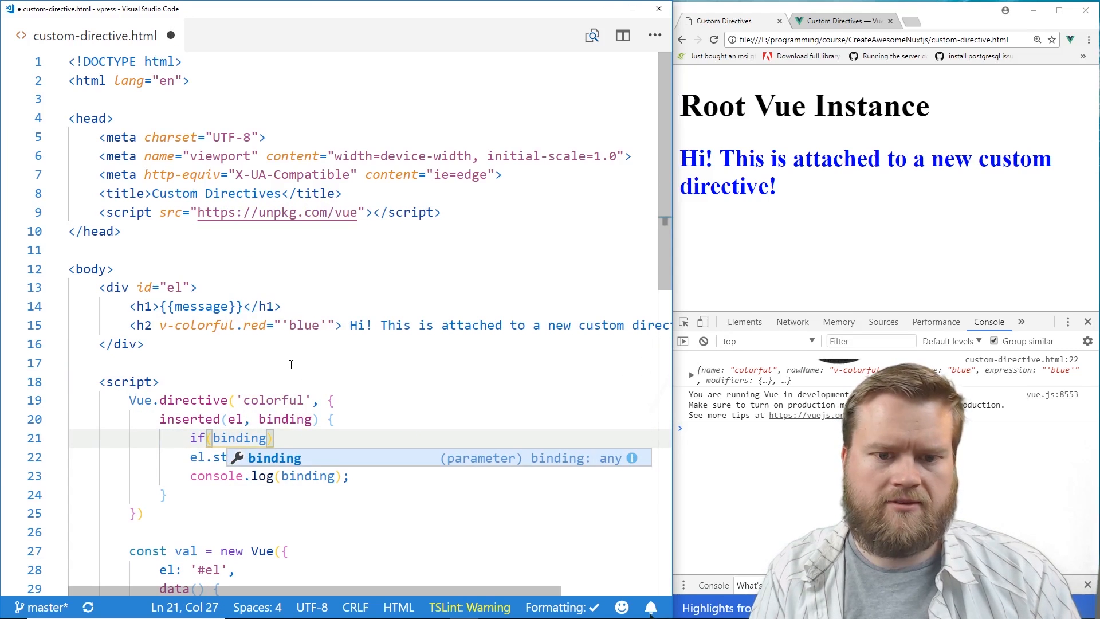
pyautogui.write('.')
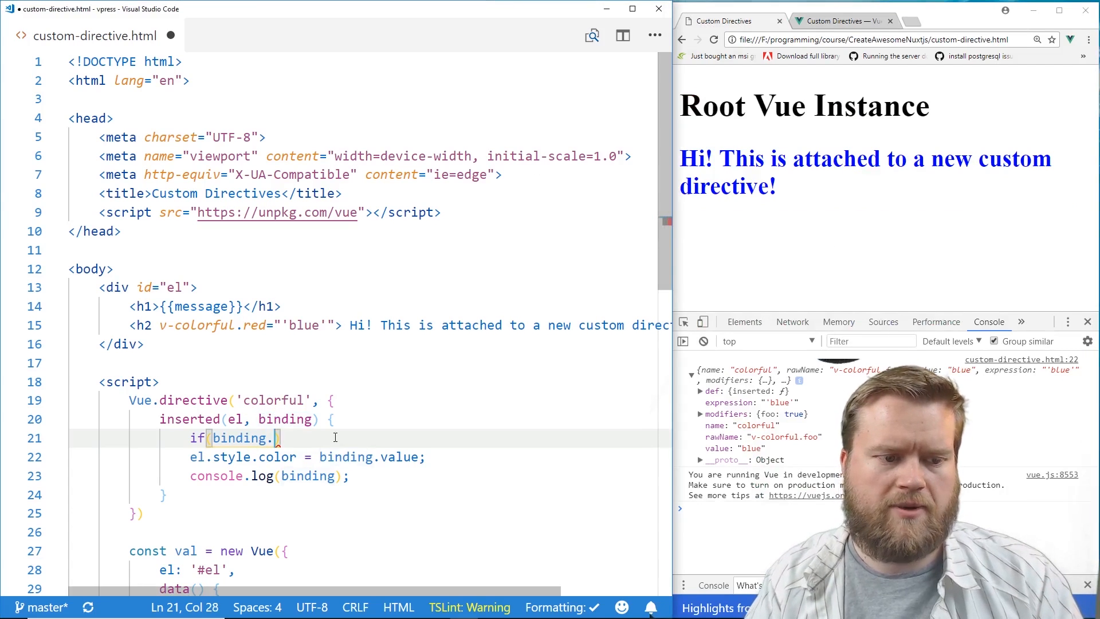
pyautogui.write('arg ===')
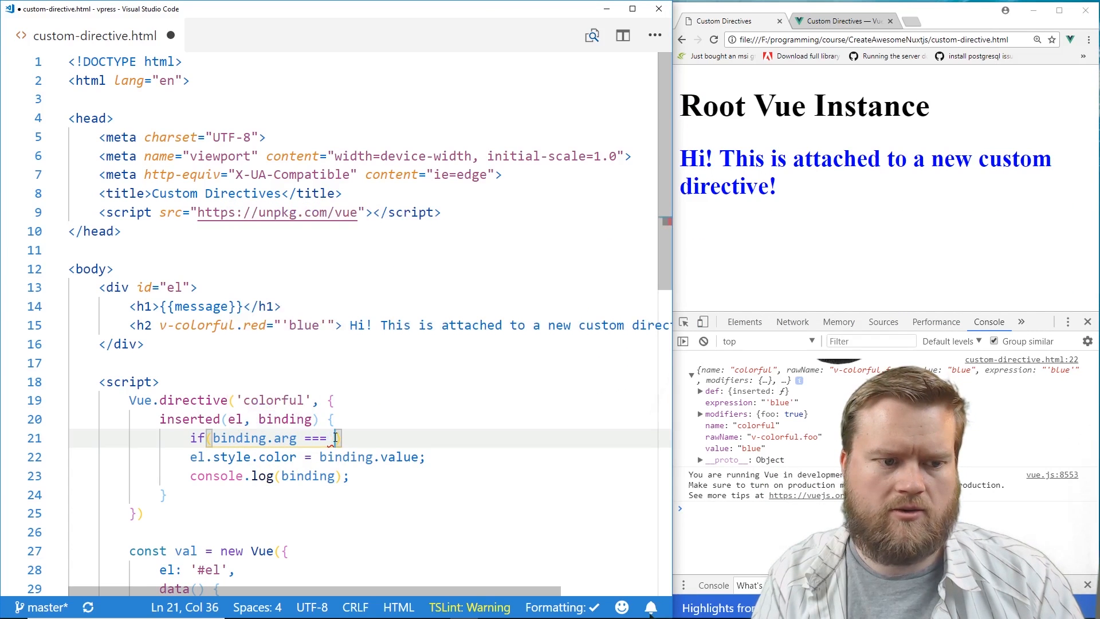
pyautogui.write("'red'")
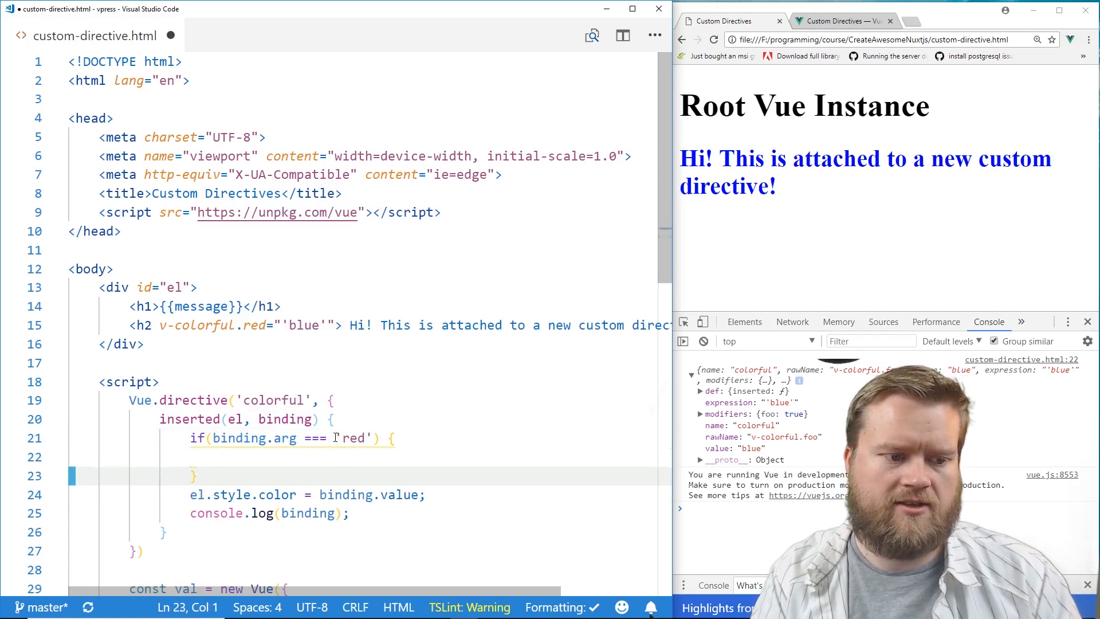
pyautogui.write('el.style.color = binding.value')
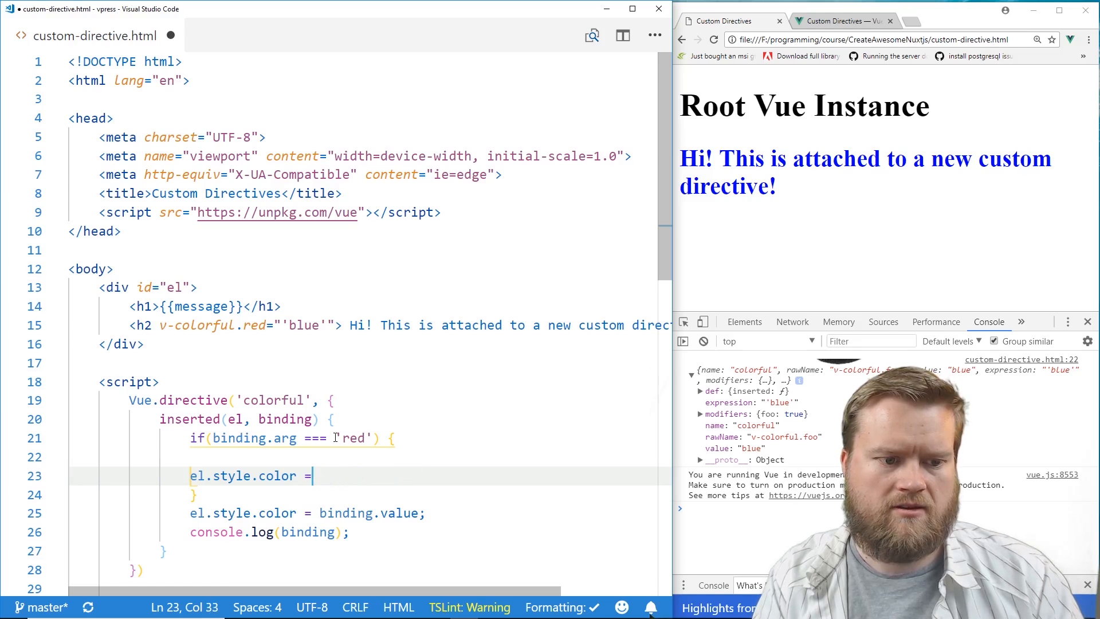
pyautogui.write("'red'")
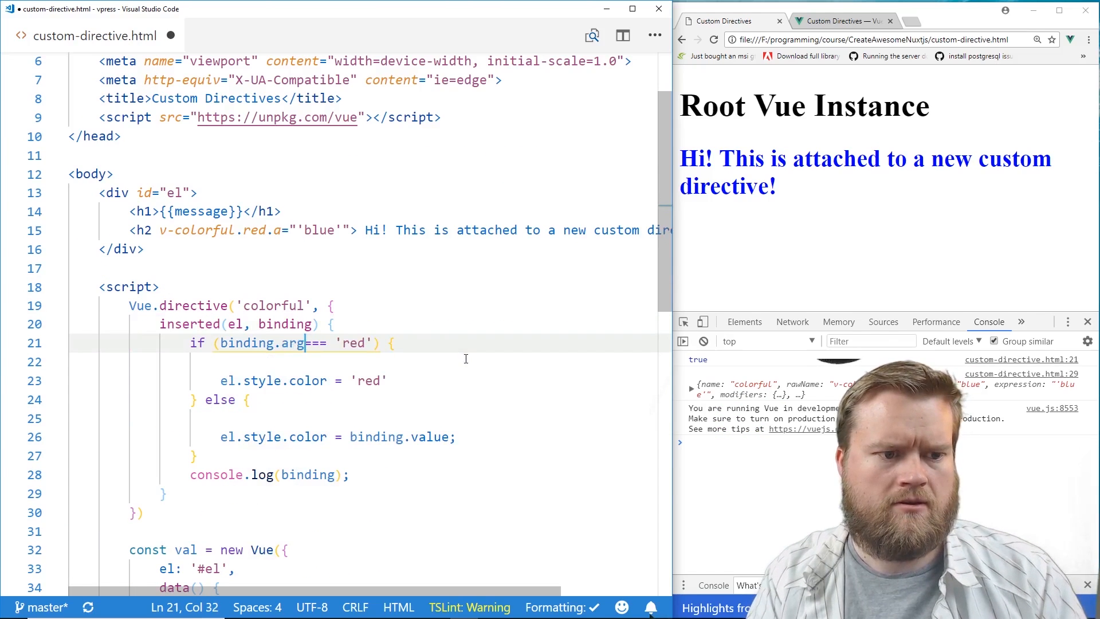
# Change the hook condition to binding.modifiers.red and the h2's modifier to orange.
pyautogui.press('Backspace')
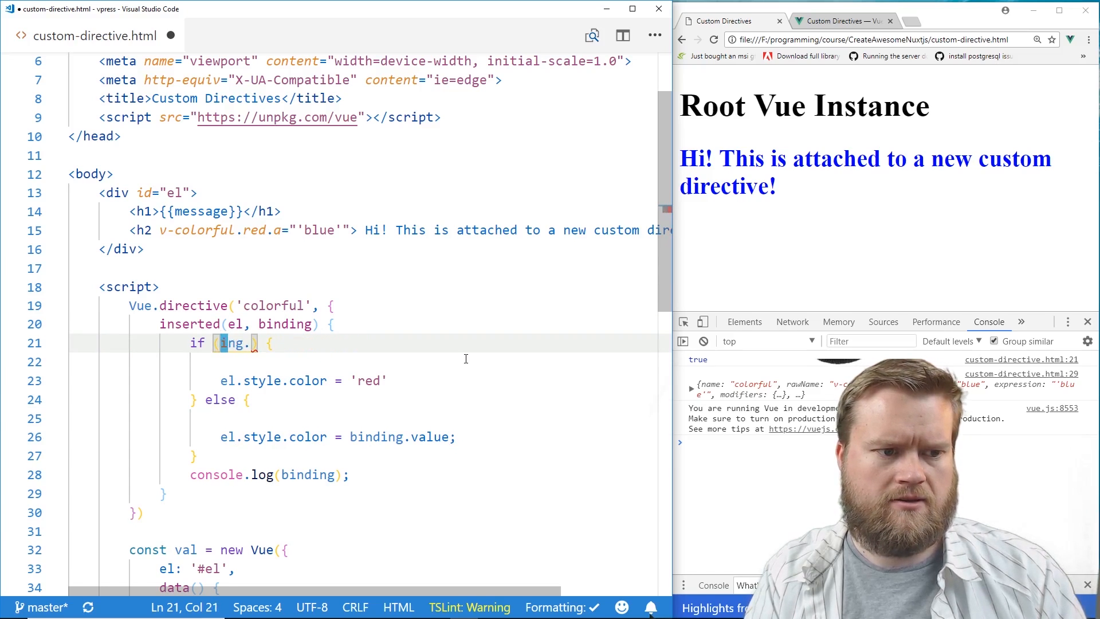
pyautogui.write('binding')
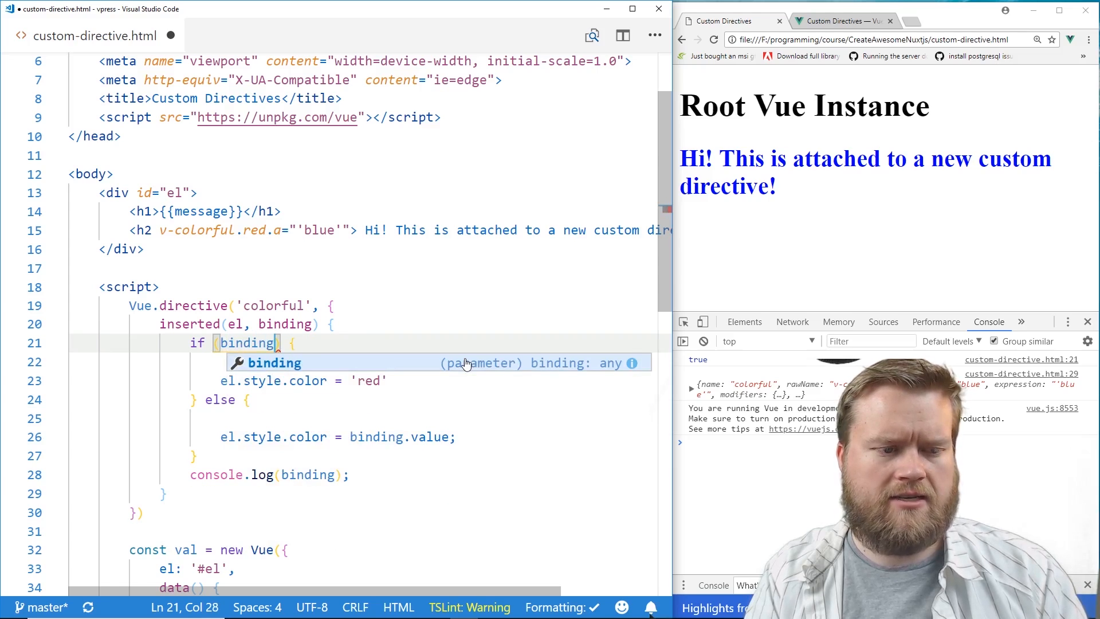
pyautogui.write('.modifiers.red')
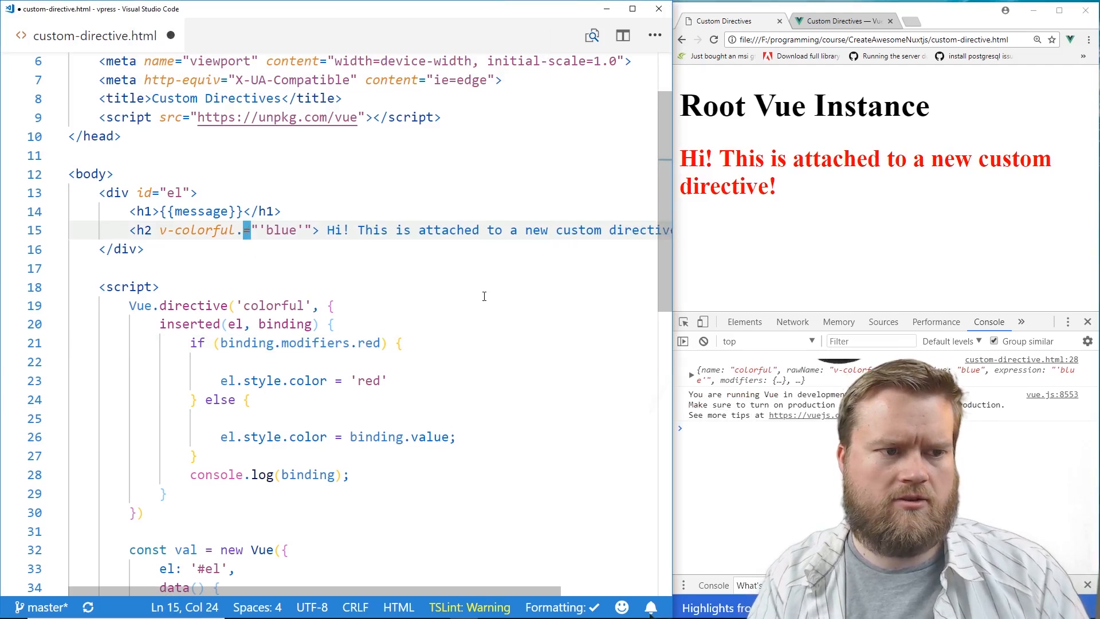
pyautogui.write('orange')
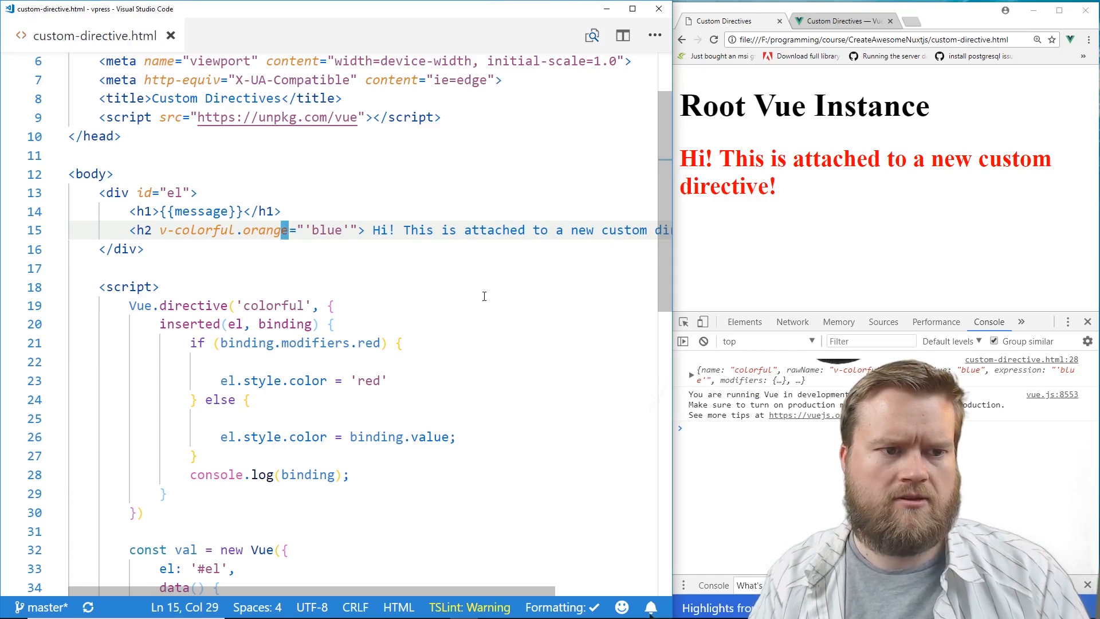